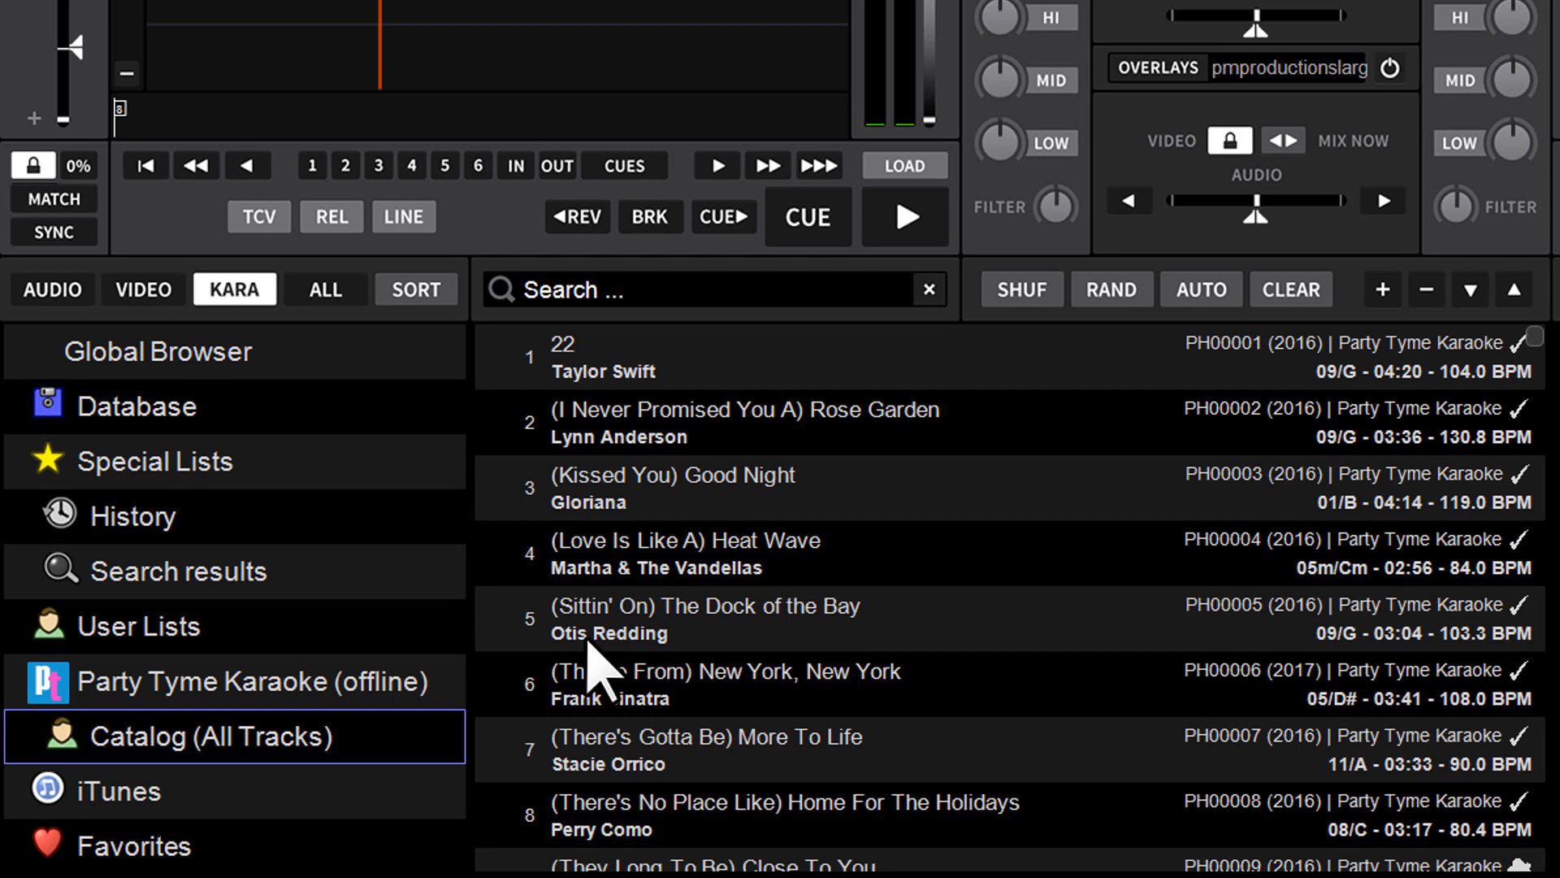
# Create a new user list named 'Ryan's Singer History' from the User Lists context menu.
pyautogui.rightClick(139, 624)
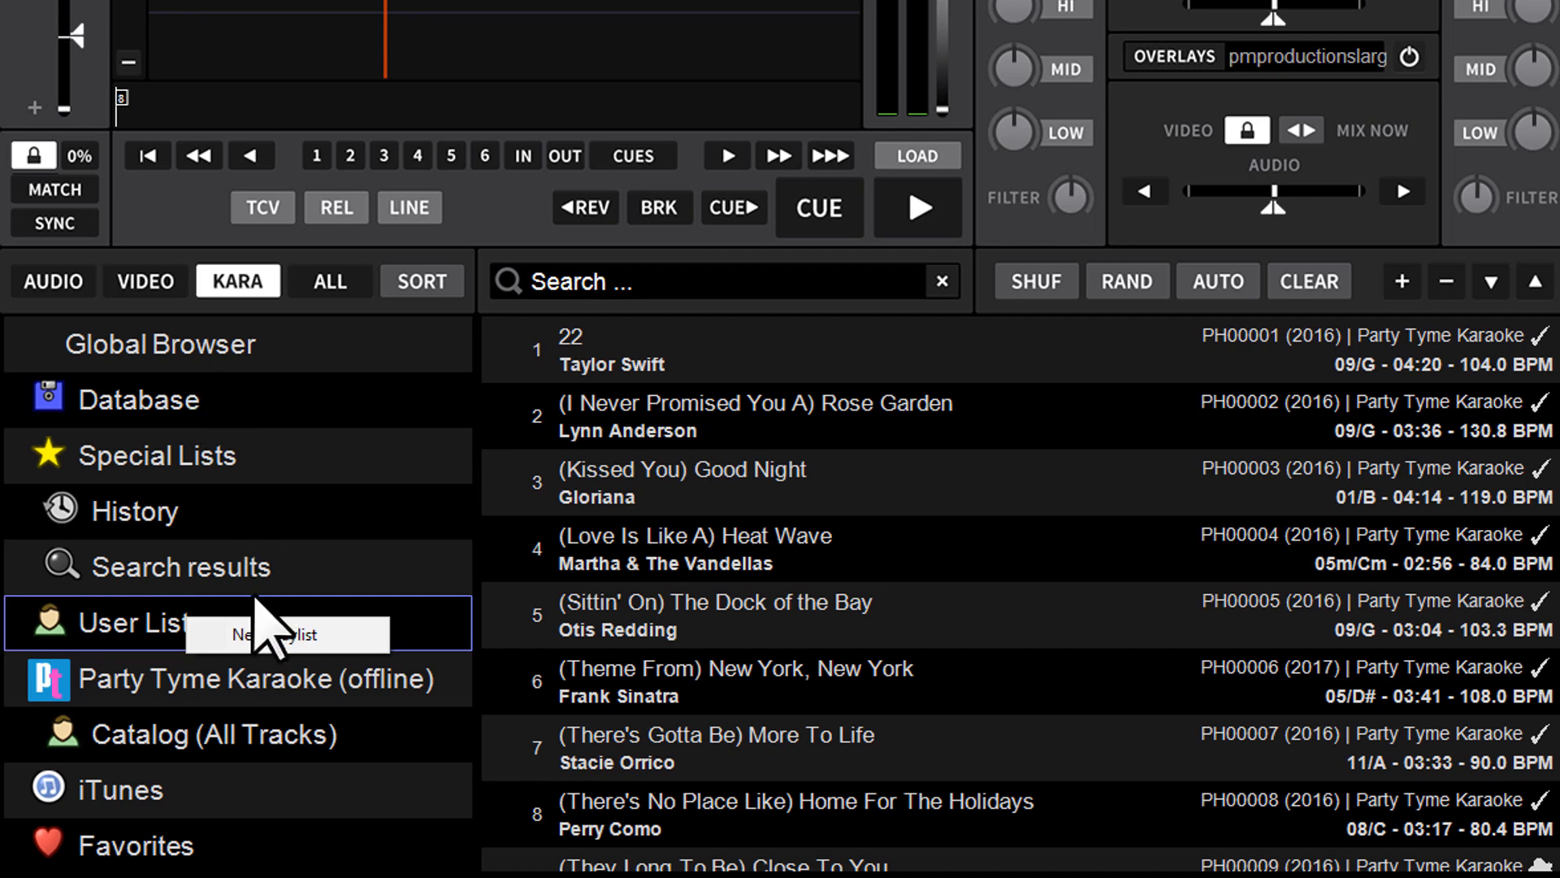
pyautogui.click(287, 634)
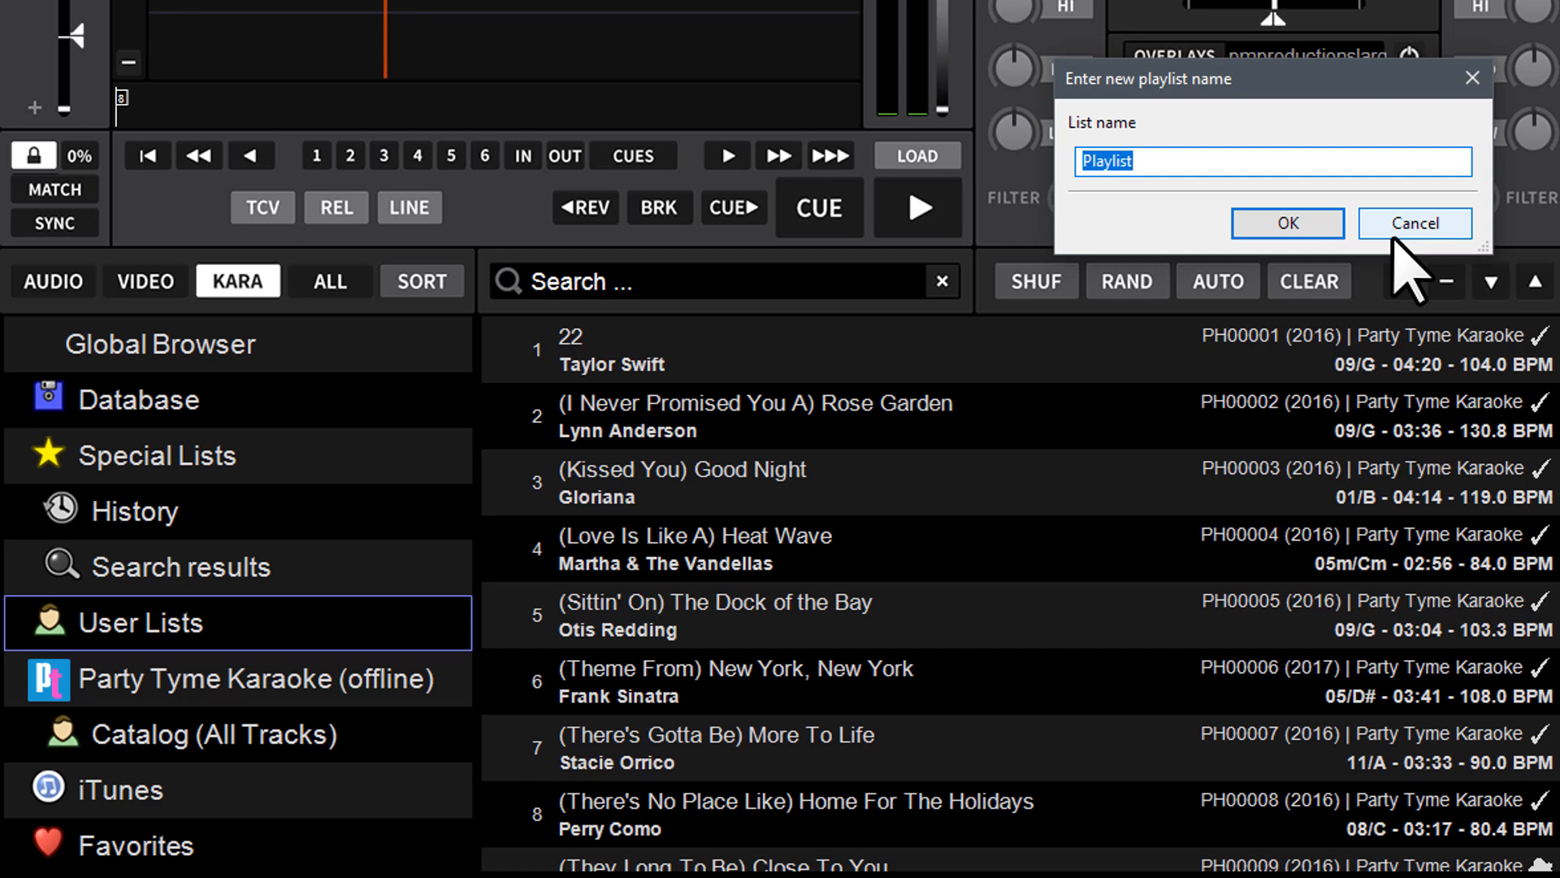
pyautogui.write("Ryan's Singer Hi")
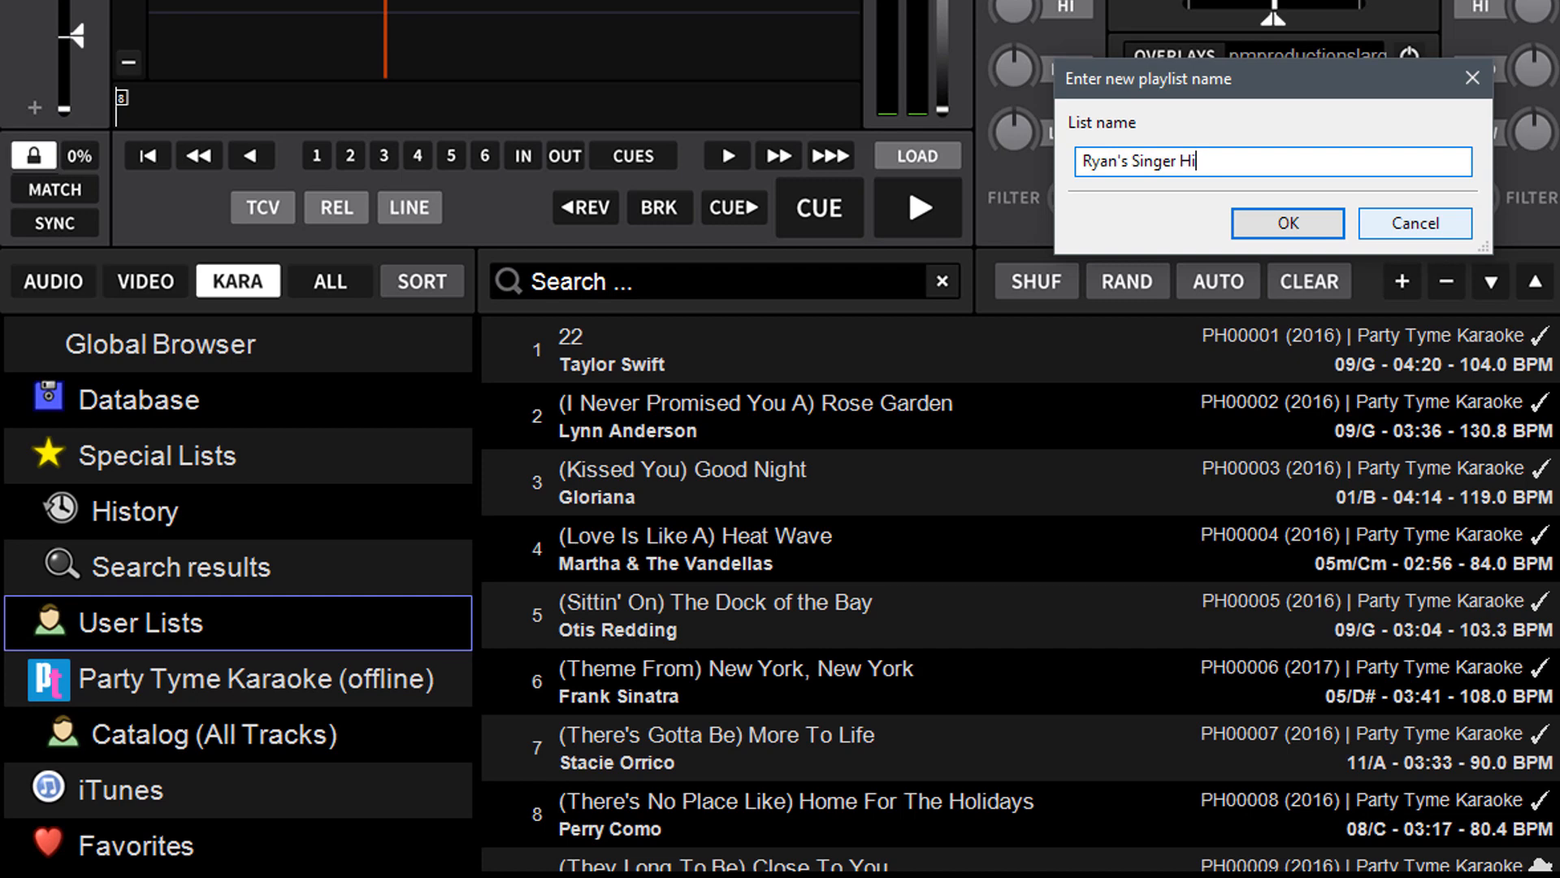
pyautogui.click(1285, 223)
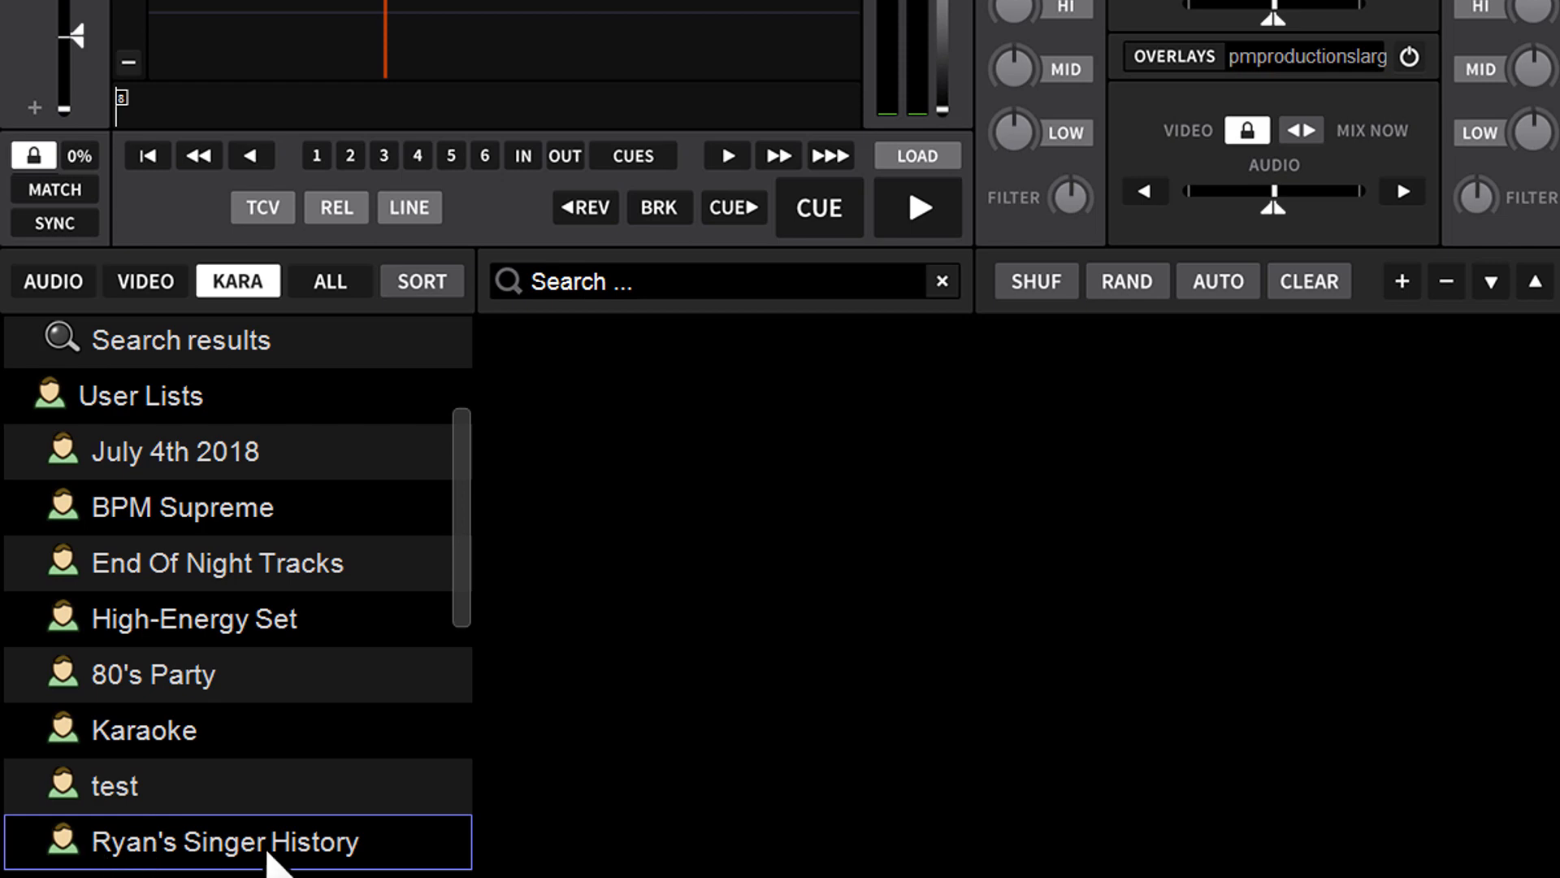
pyautogui.moveTo(347, 613)
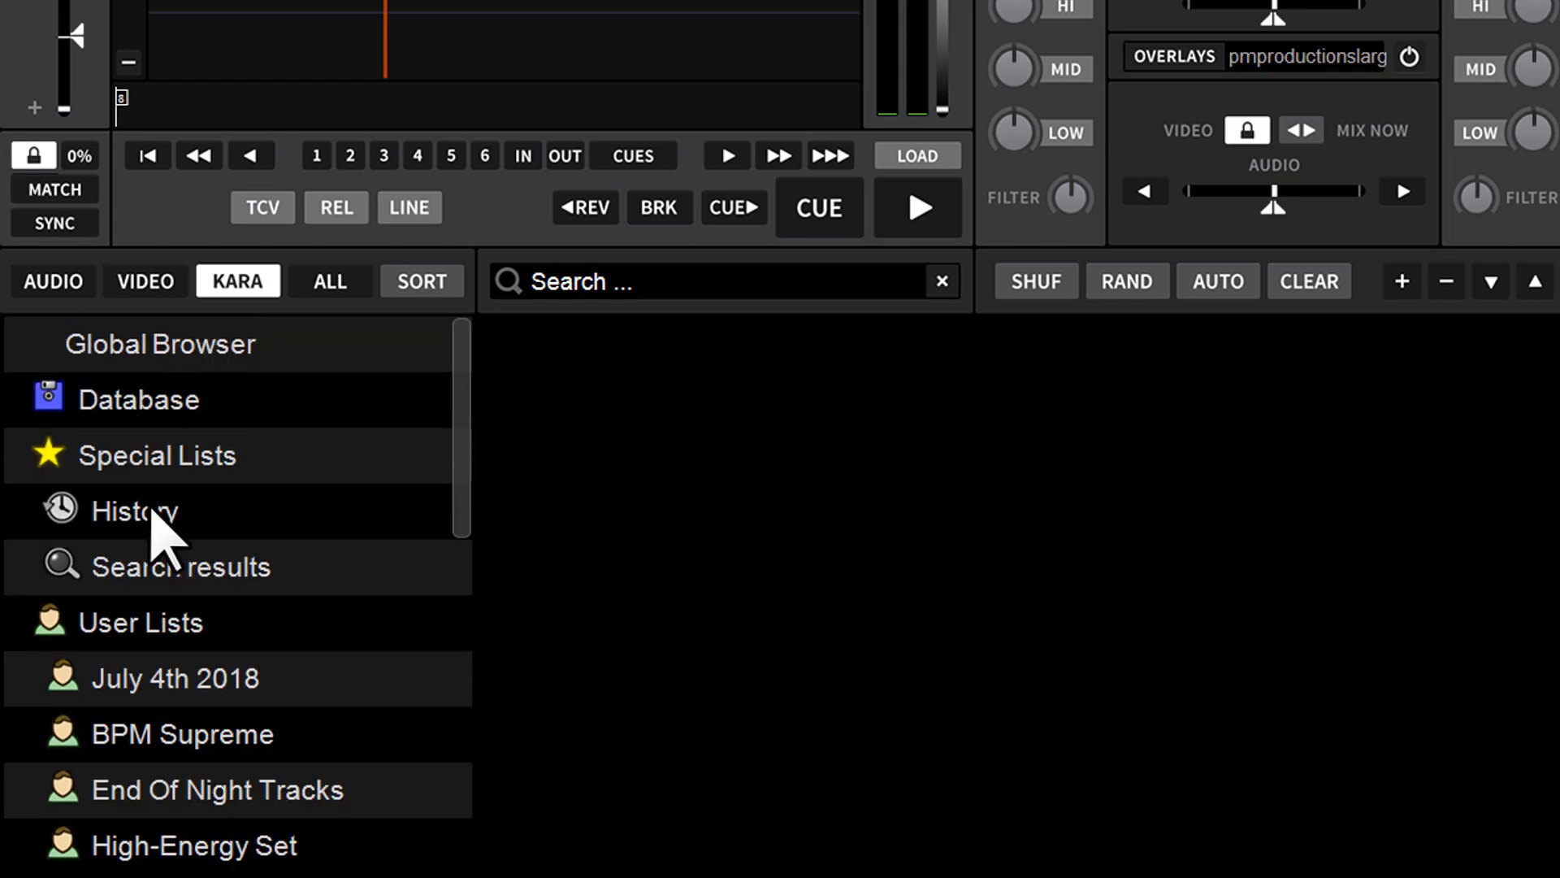
# In History, filter past songs by singer with the search 'S:Ryan' and review the results.
pyautogui.click(132, 510)
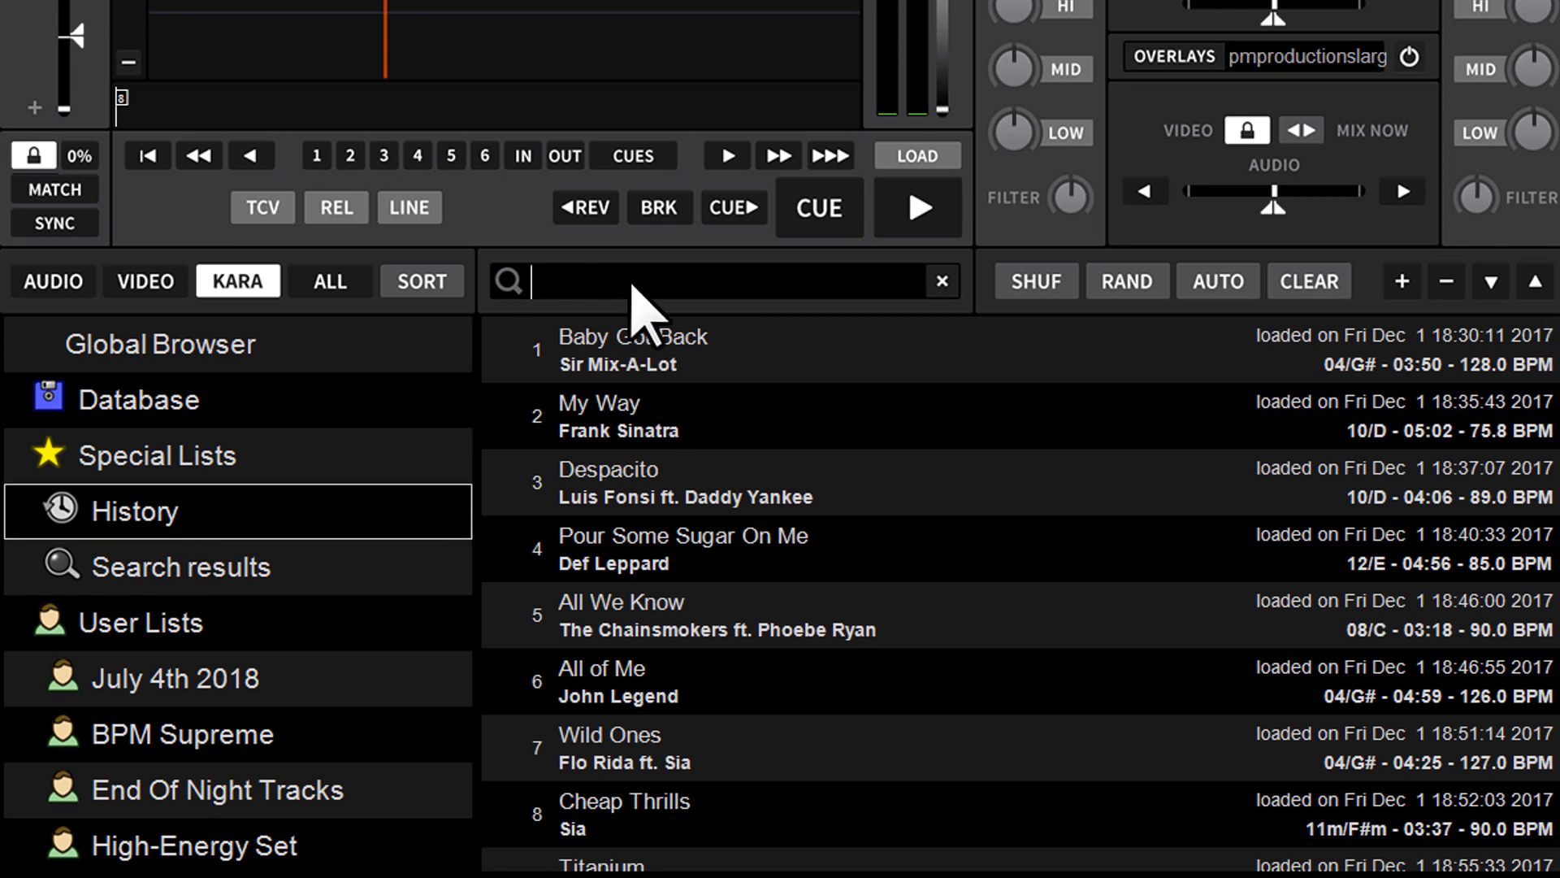
pyautogui.moveTo(832, 398)
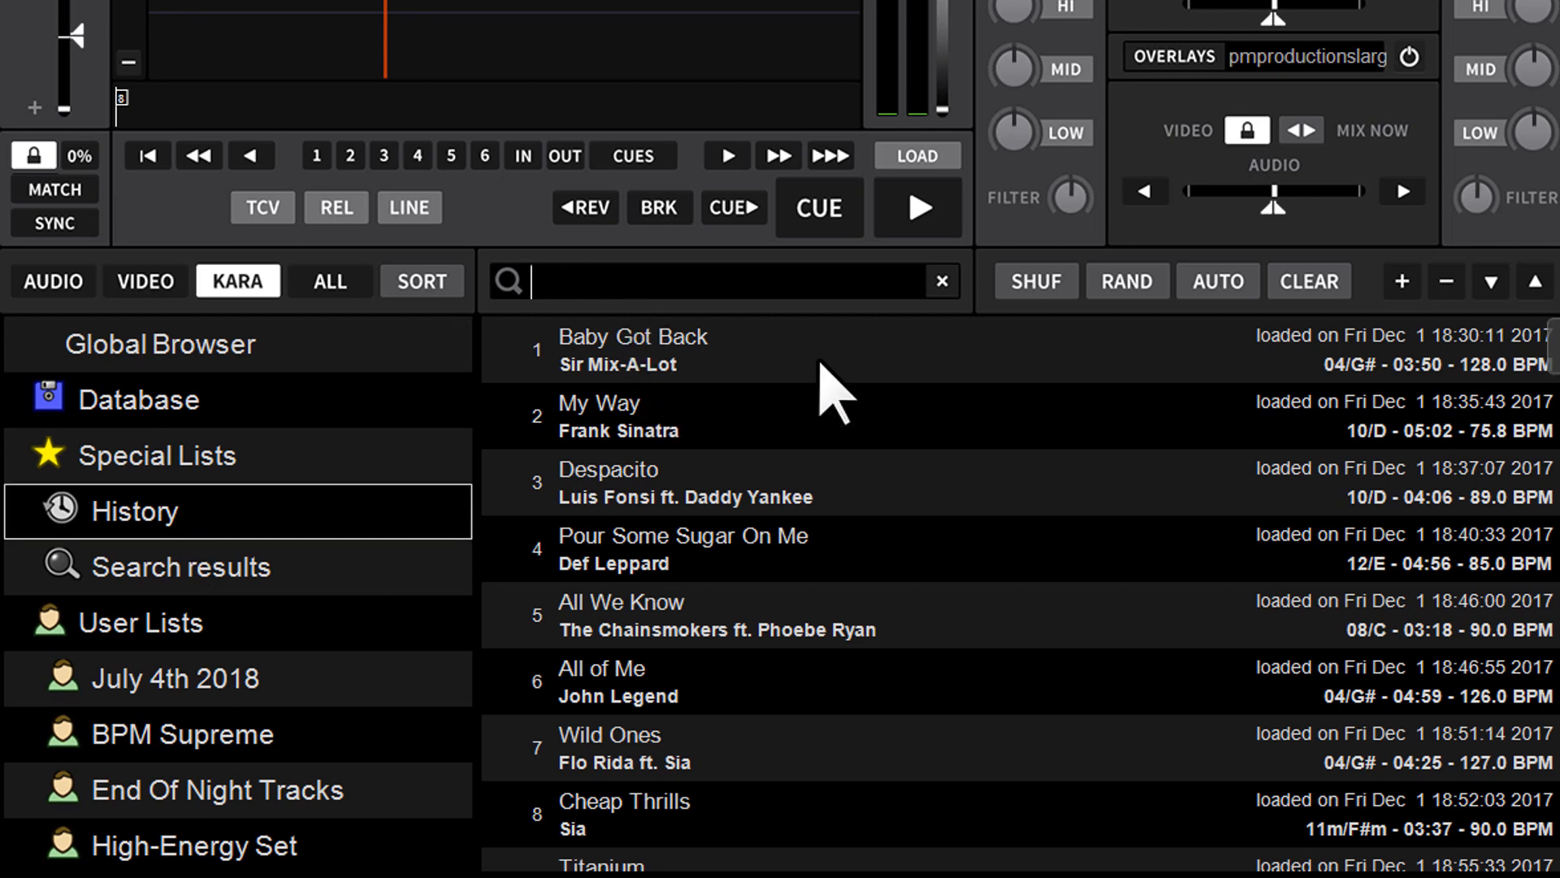
pyautogui.write('S:')
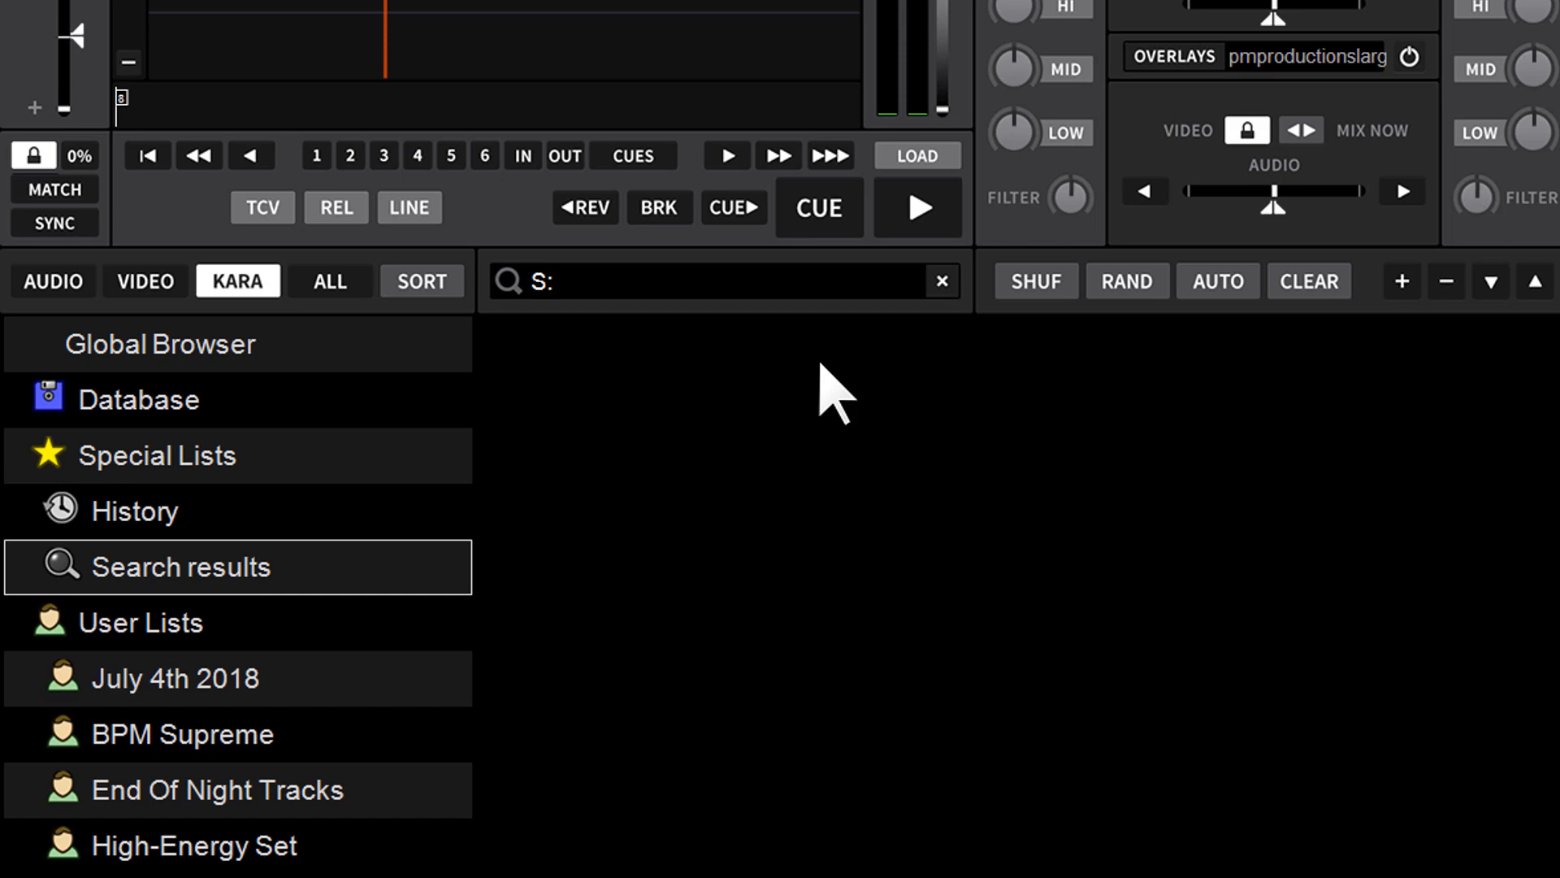
pyautogui.click(698, 282)
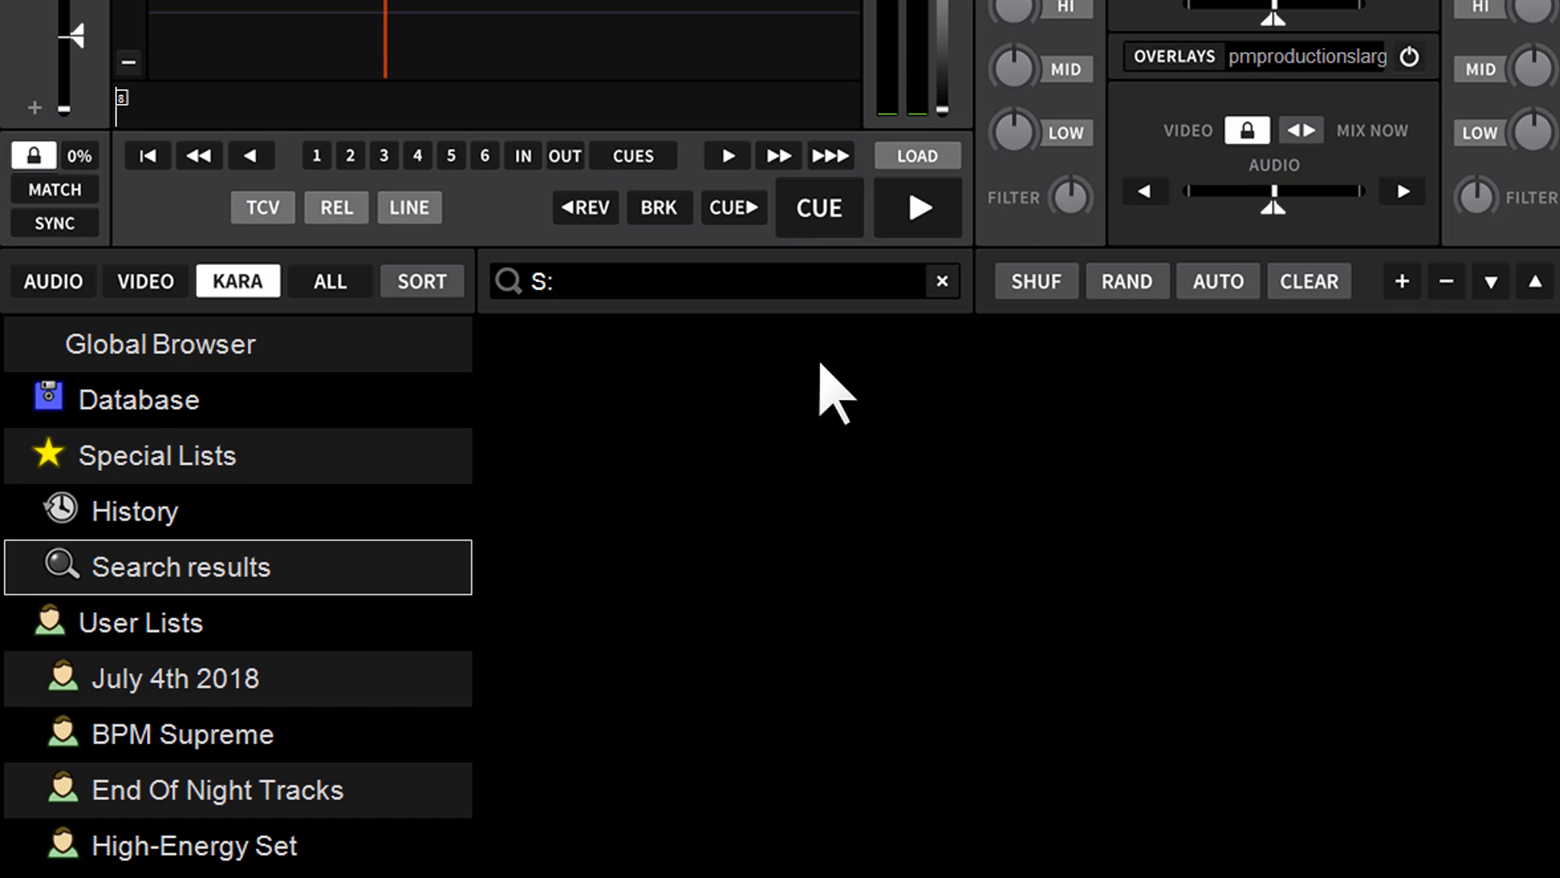
pyautogui.write('Ryan')
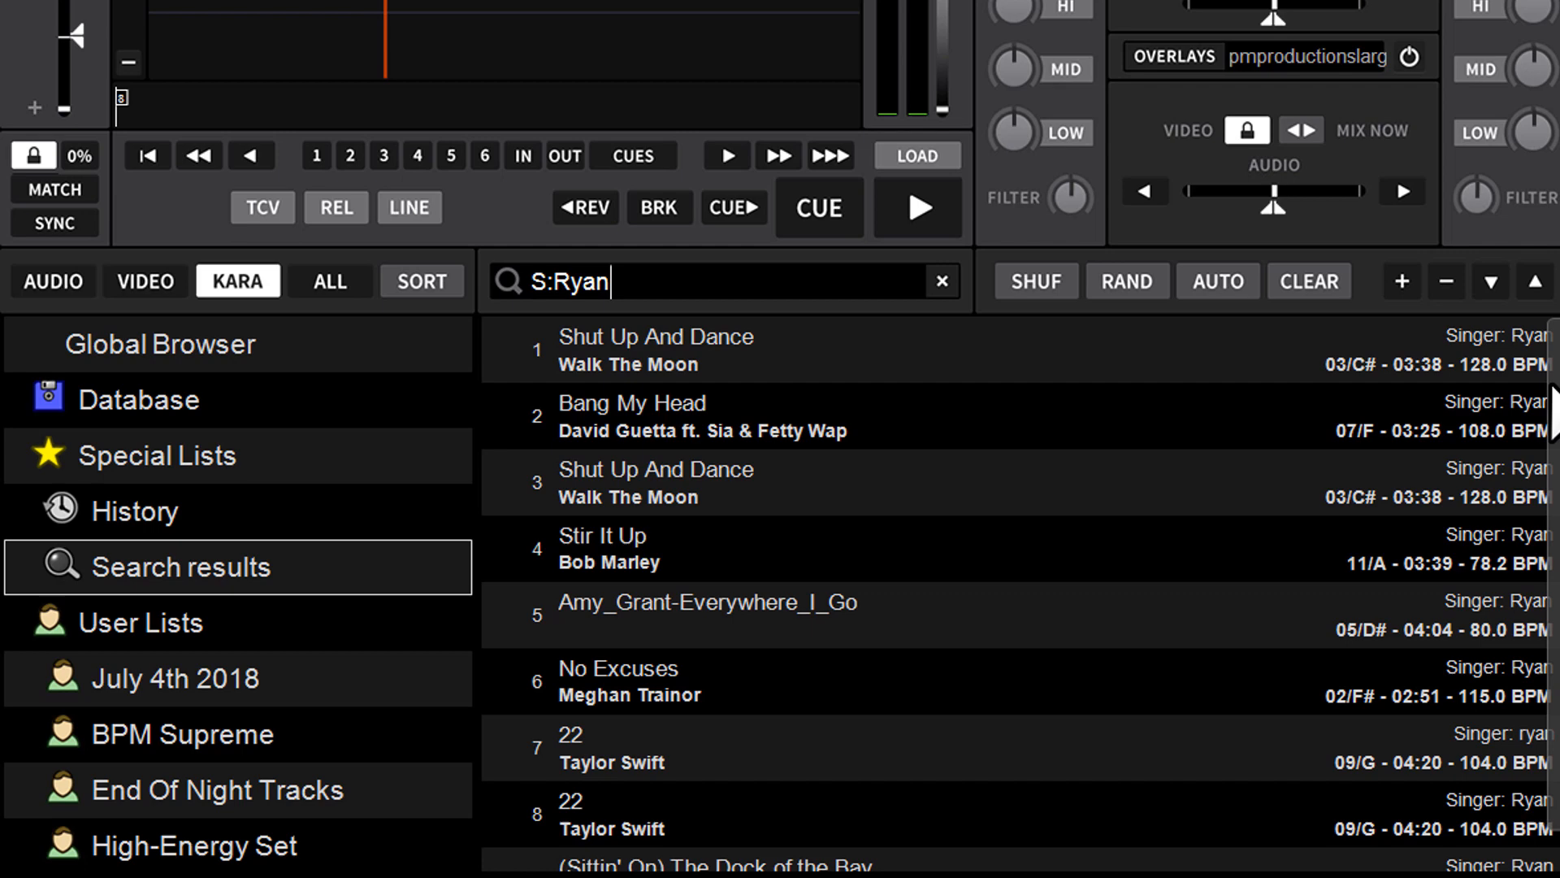
pyautogui.scroll(-3)
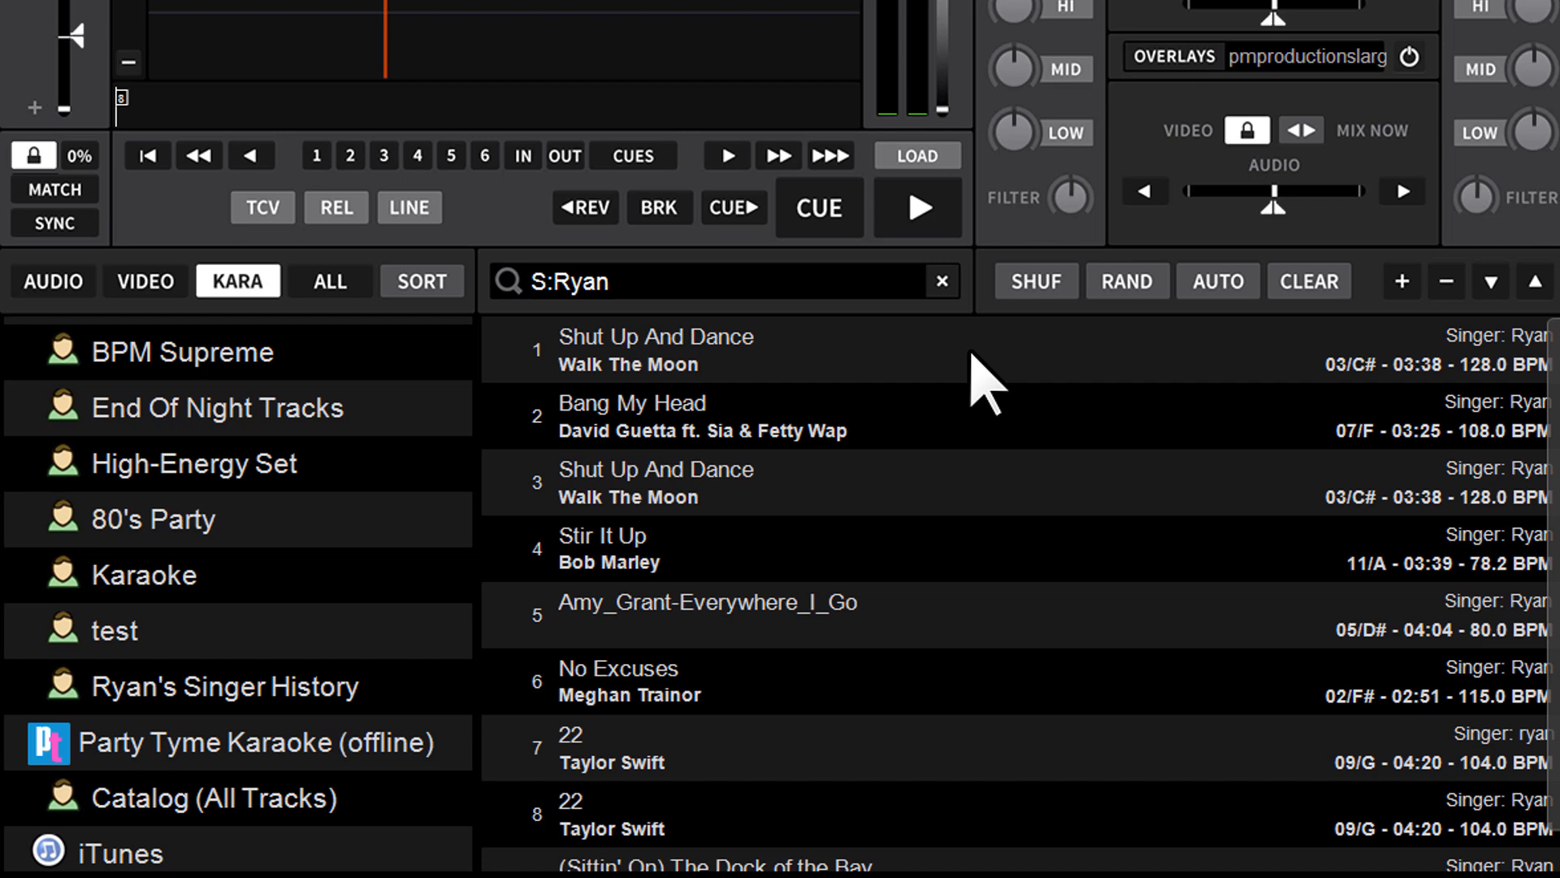
pyautogui.click(697, 350)
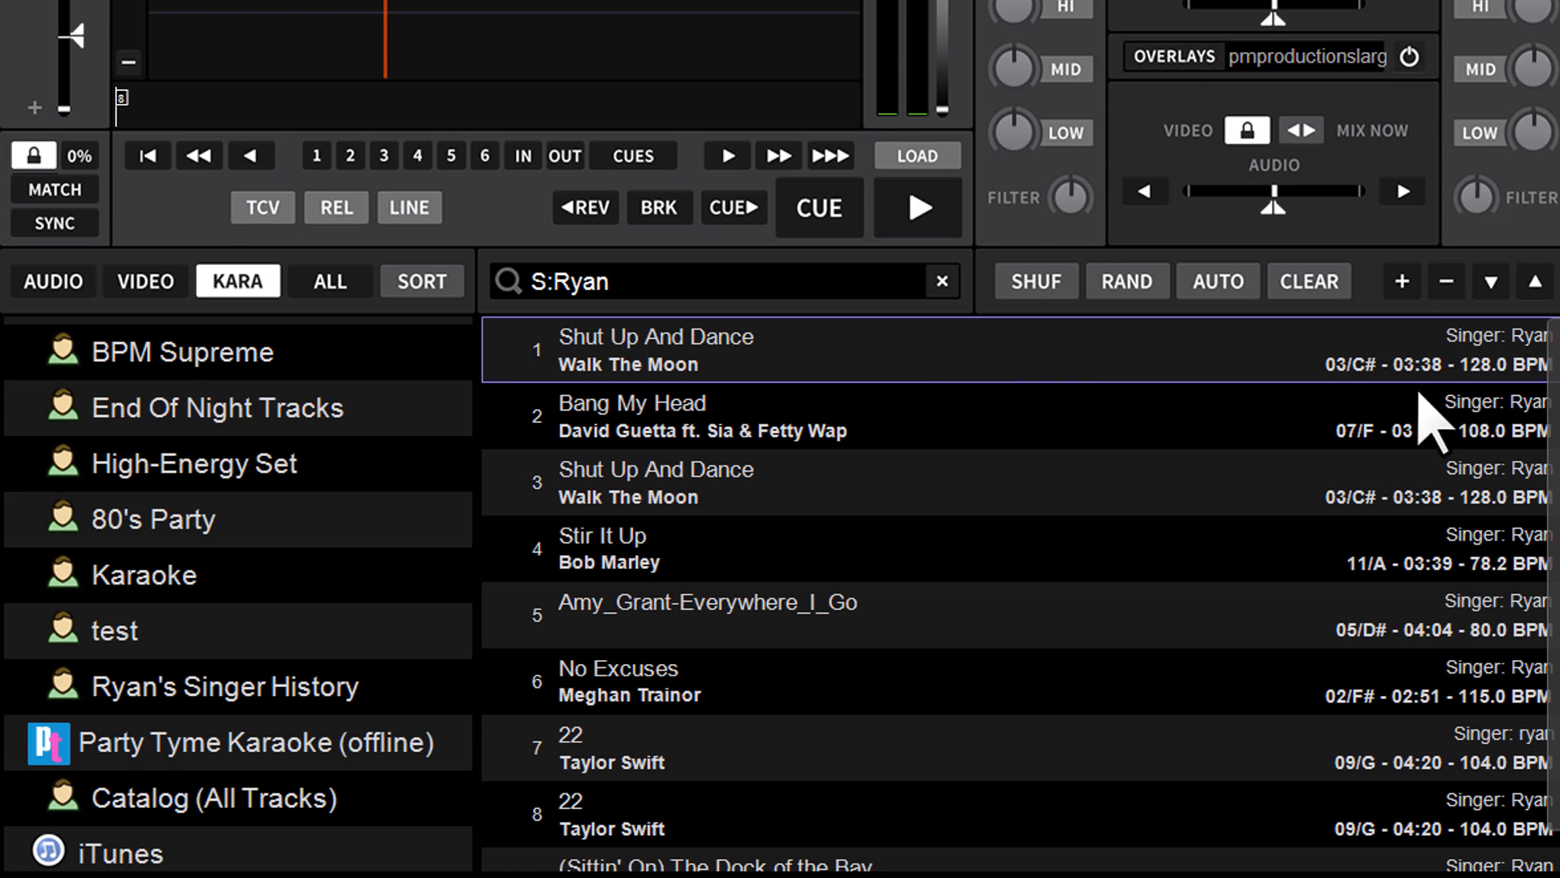
pyautogui.scroll(-3)
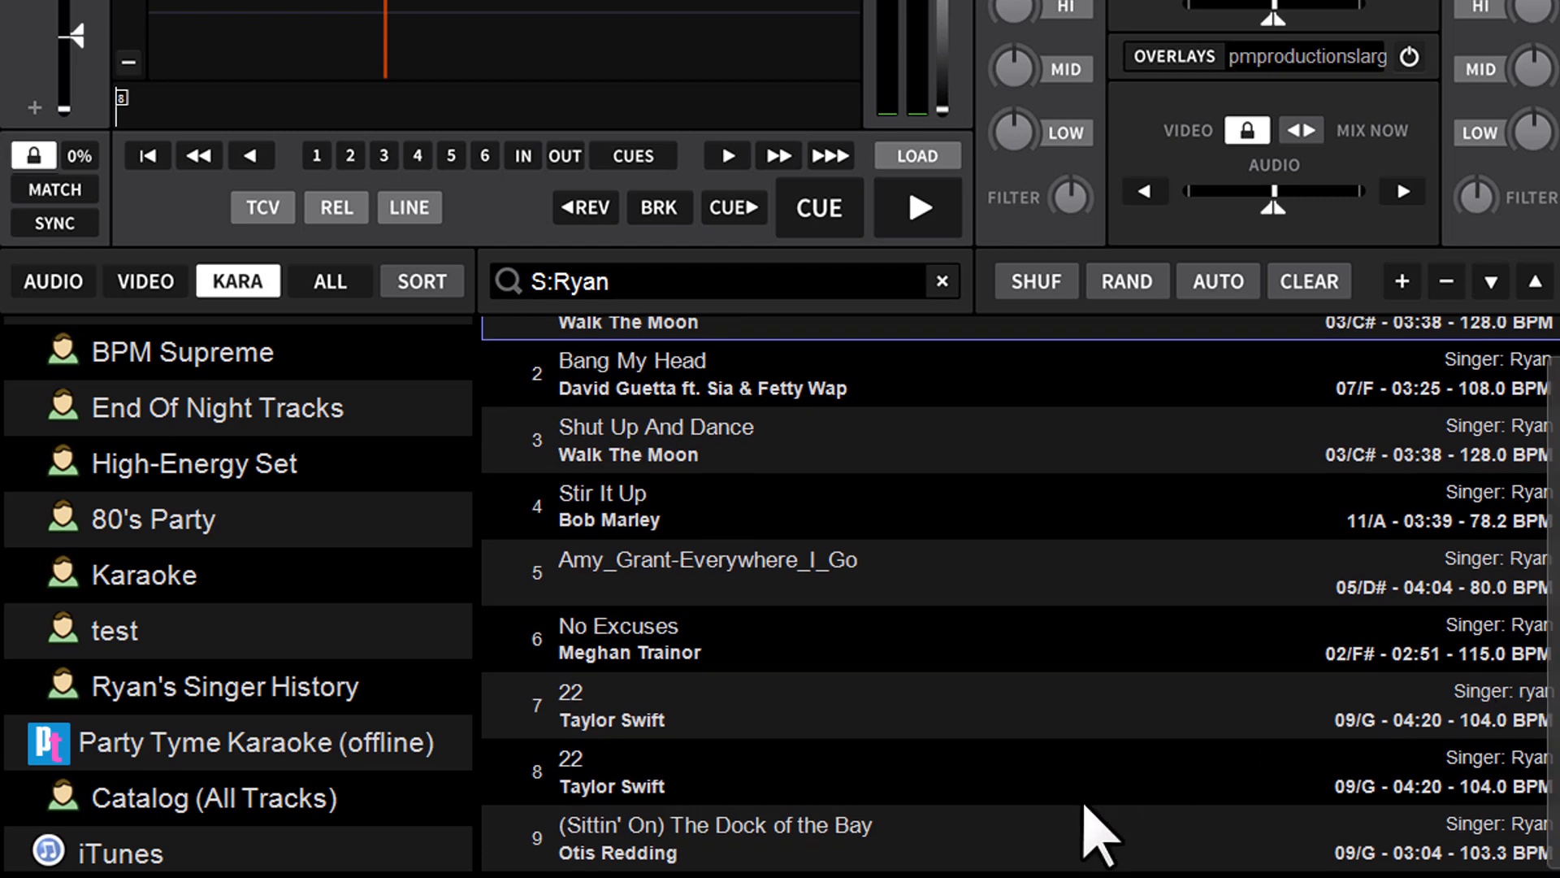
pyautogui.moveTo(1025, 866)
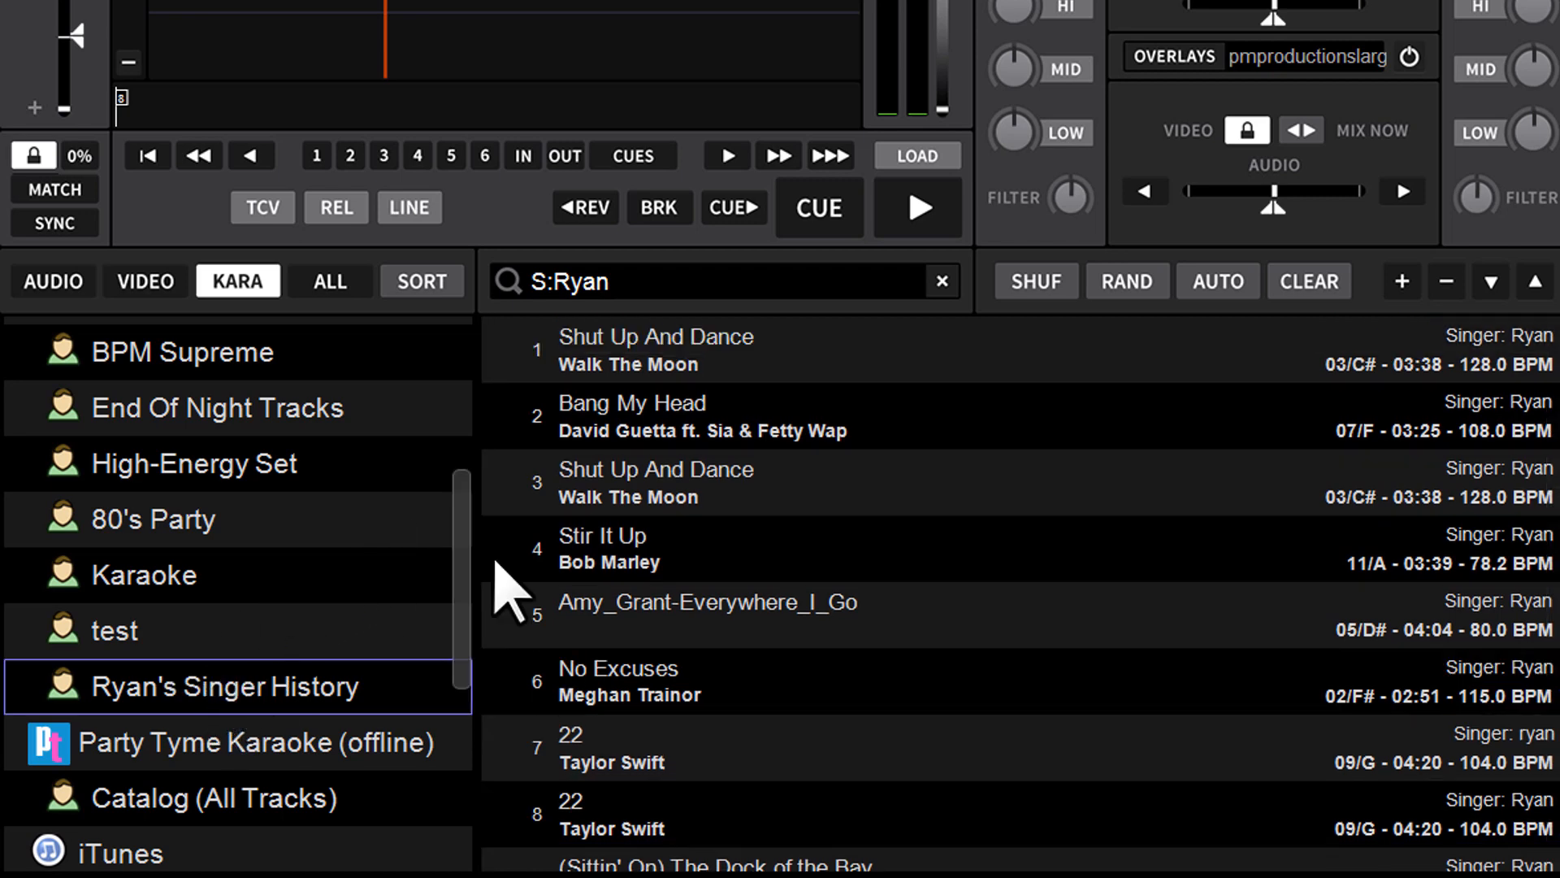
pyautogui.moveTo(1313, 686)
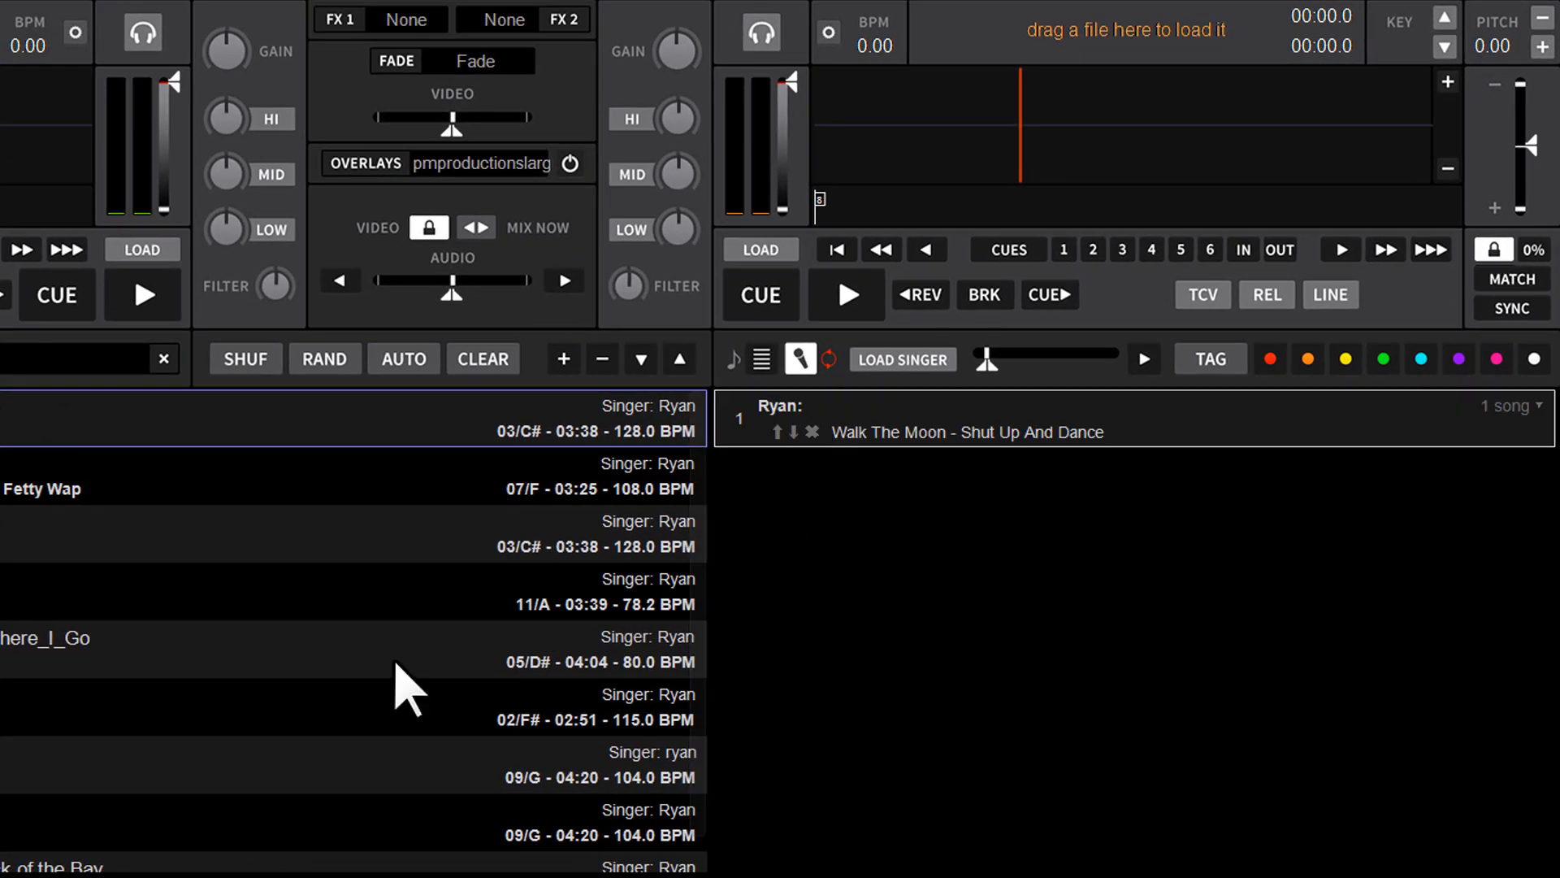
# Queue Ryan's songs in the singer rotation, confirming Dock of the Bay with its +1.50 key change.
pyautogui.scroll(-3)
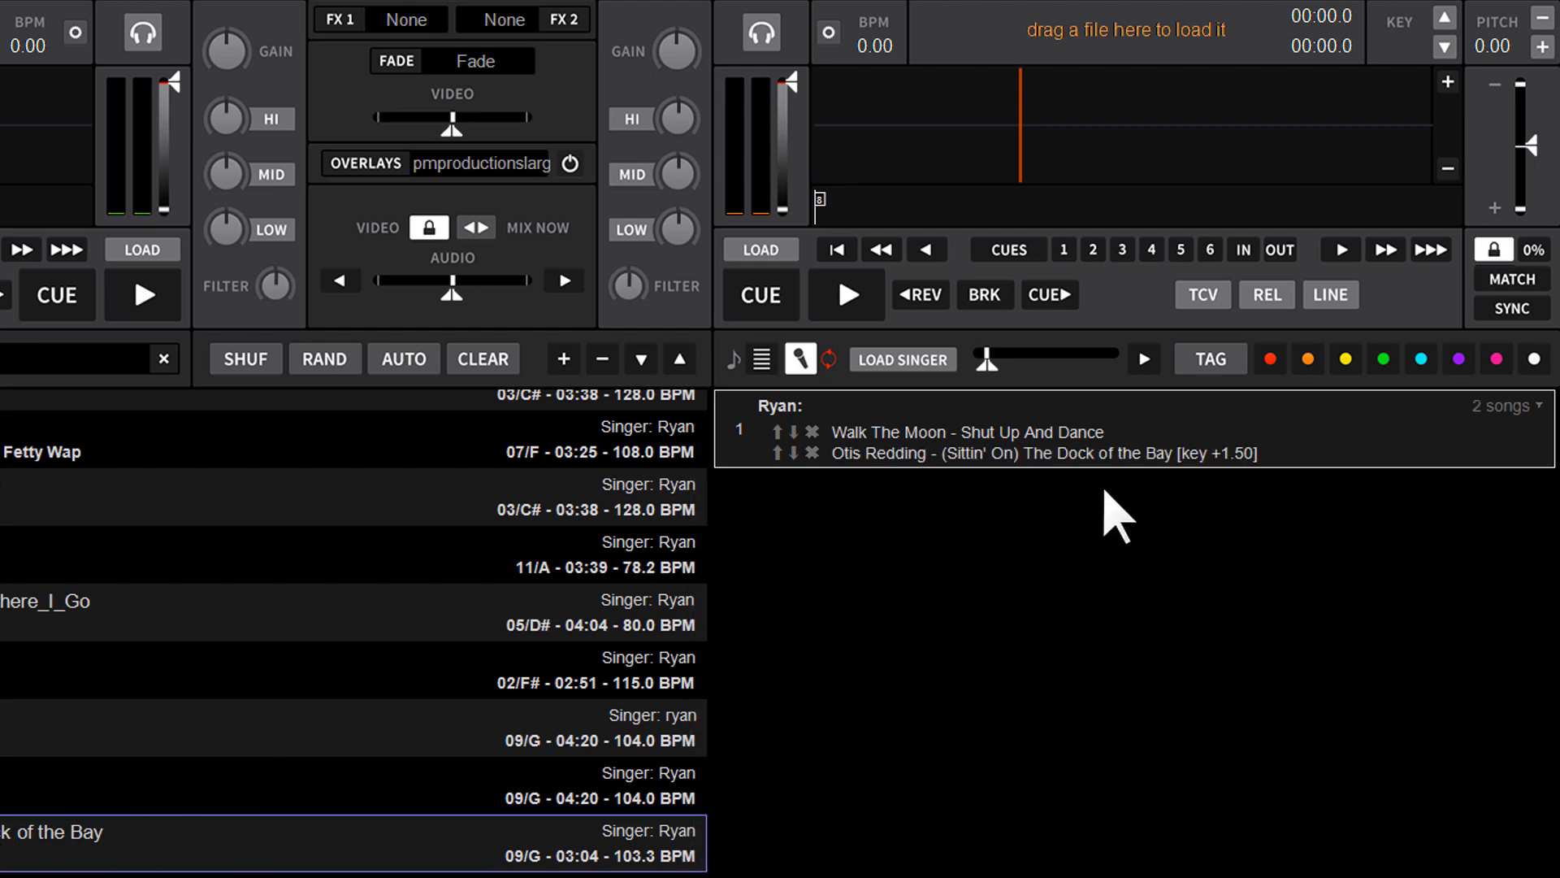
pyautogui.moveTo(960, 507)
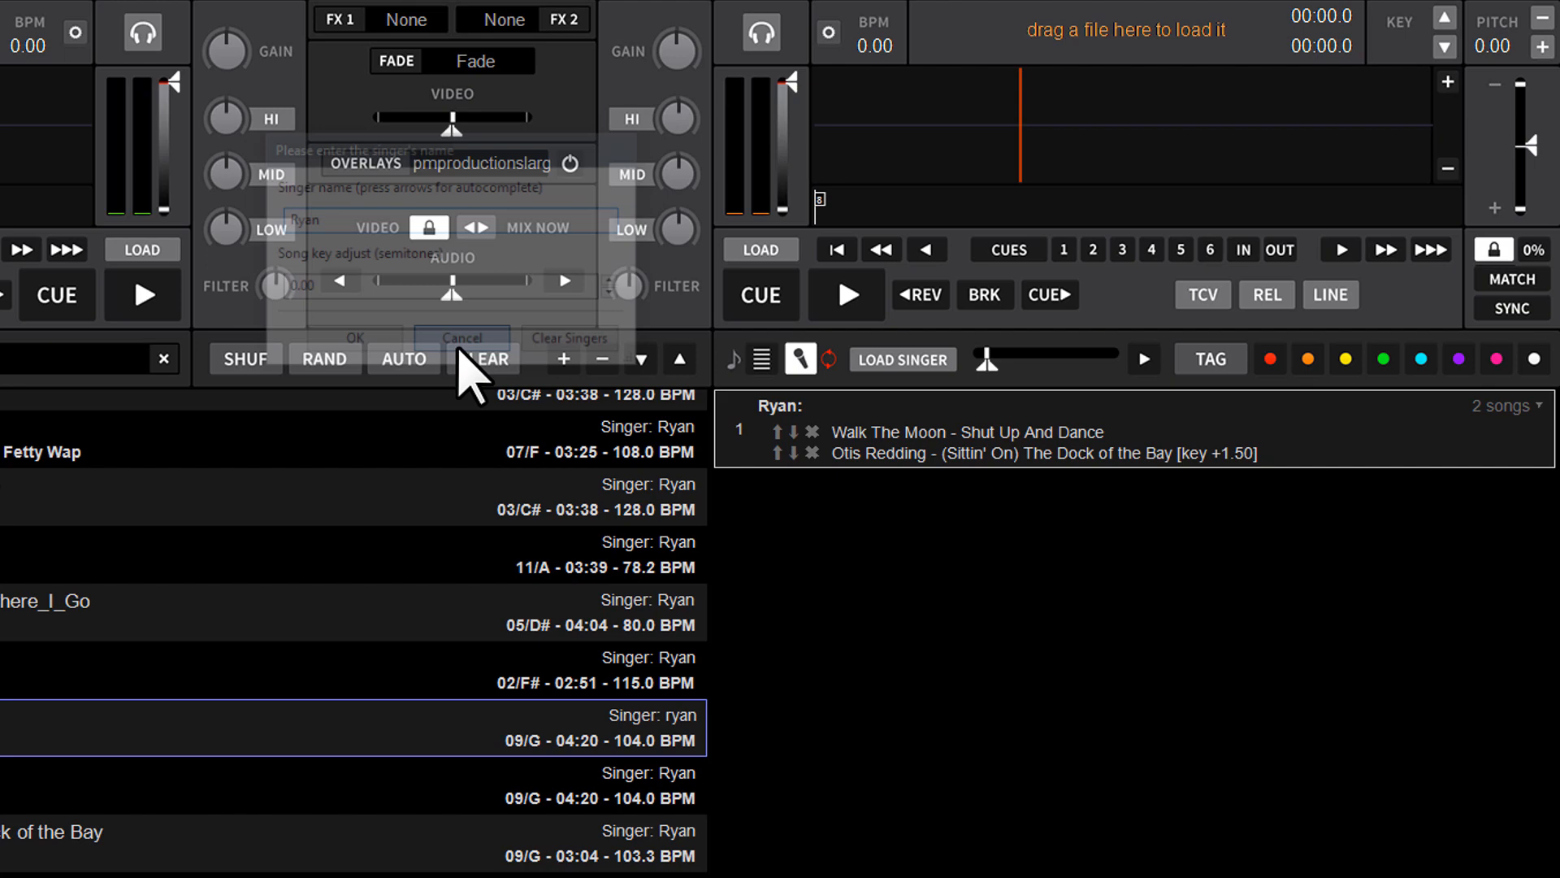
pyautogui.click(460, 336)
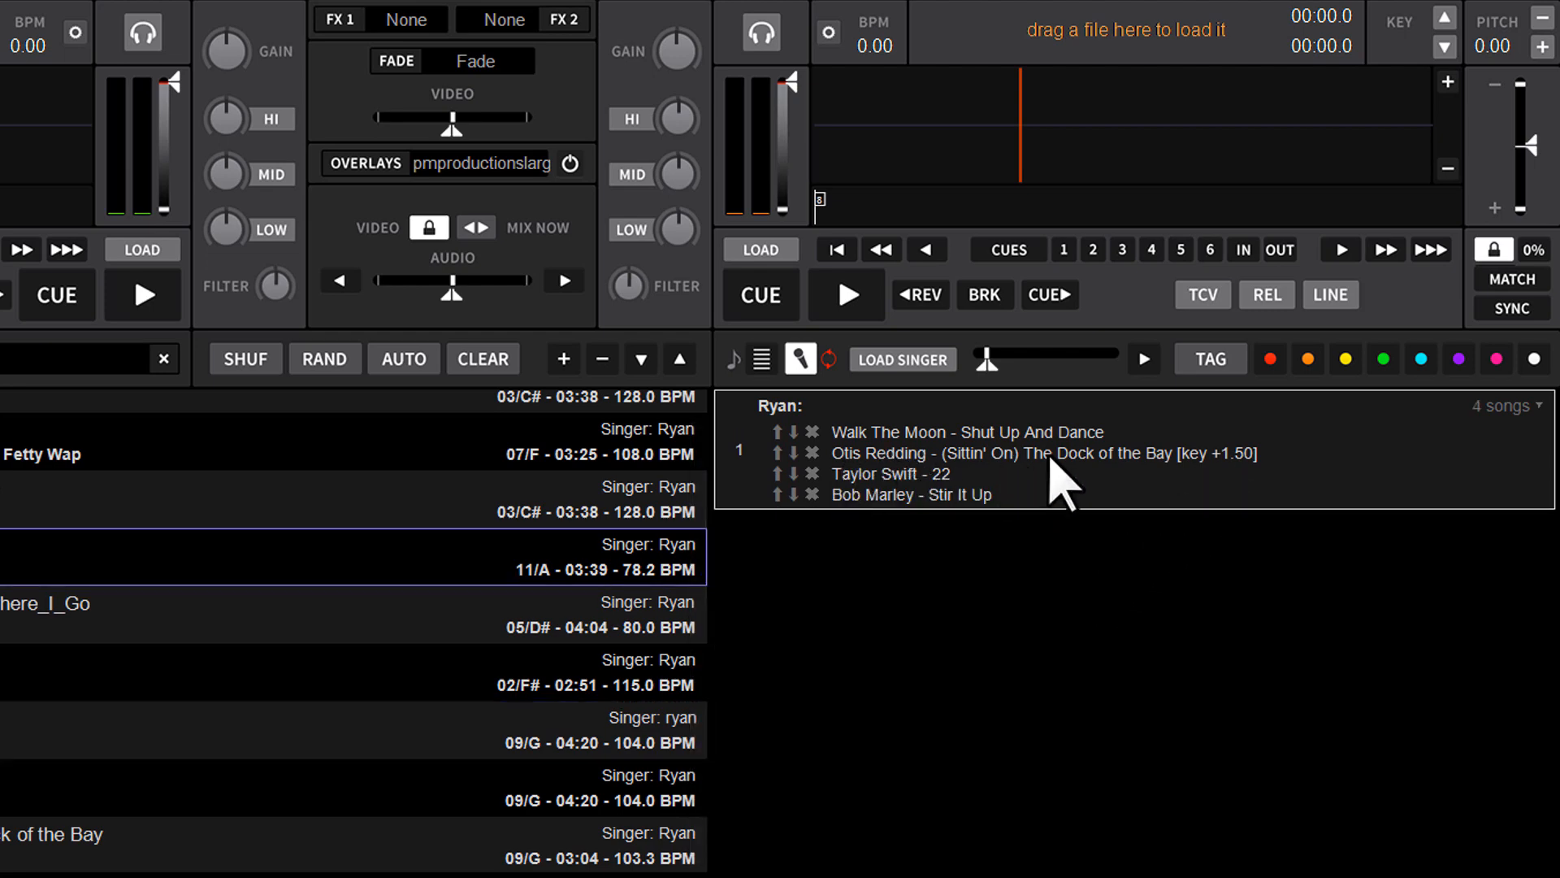
pyautogui.moveTo(1230, 477)
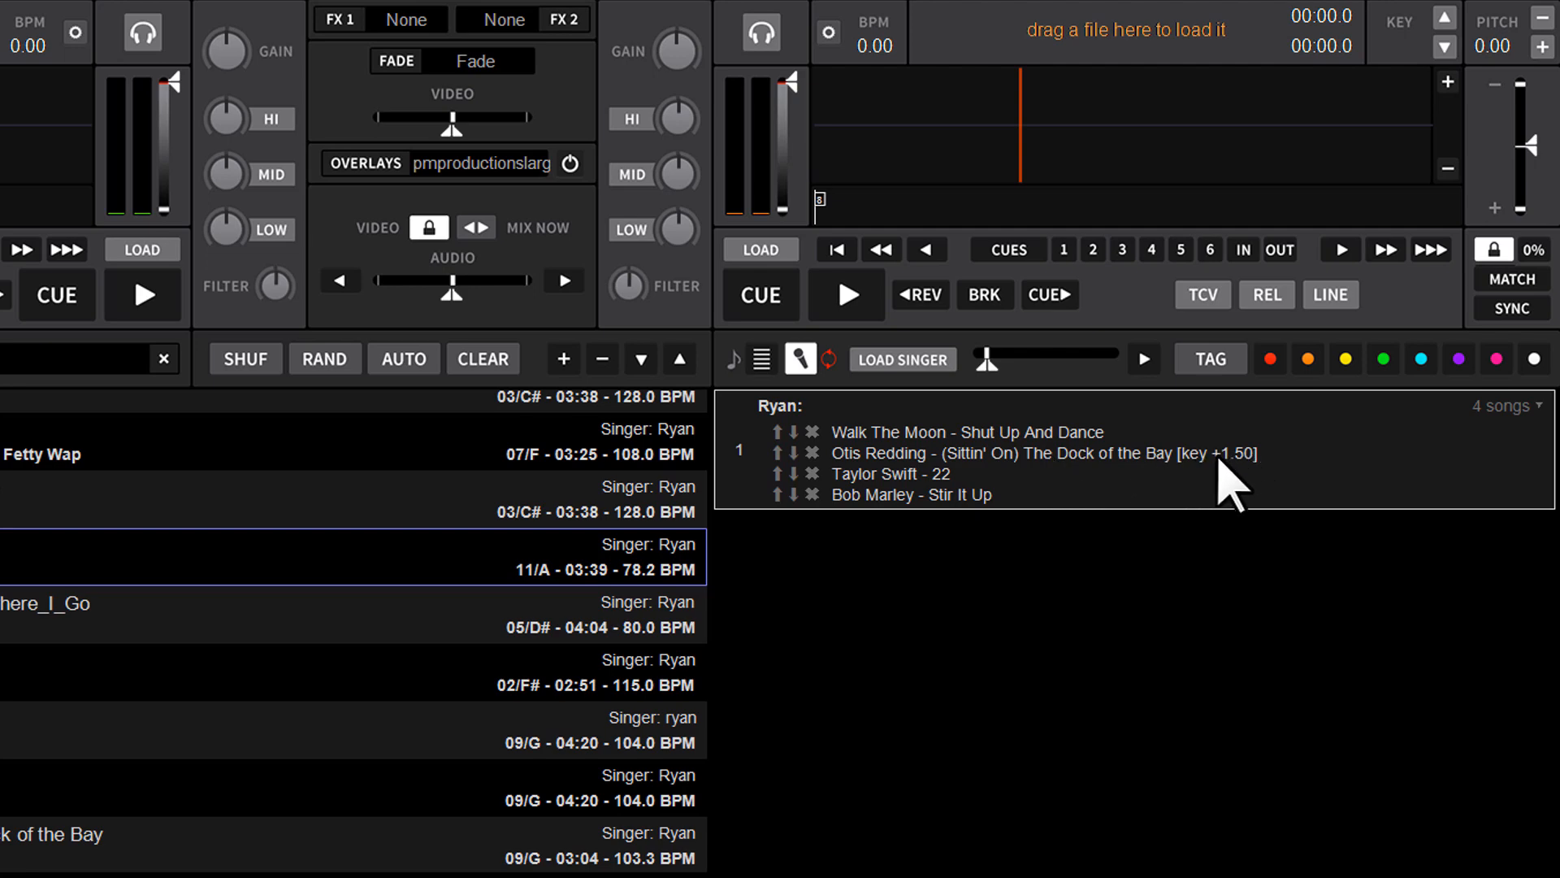
pyautogui.moveTo(1244, 488)
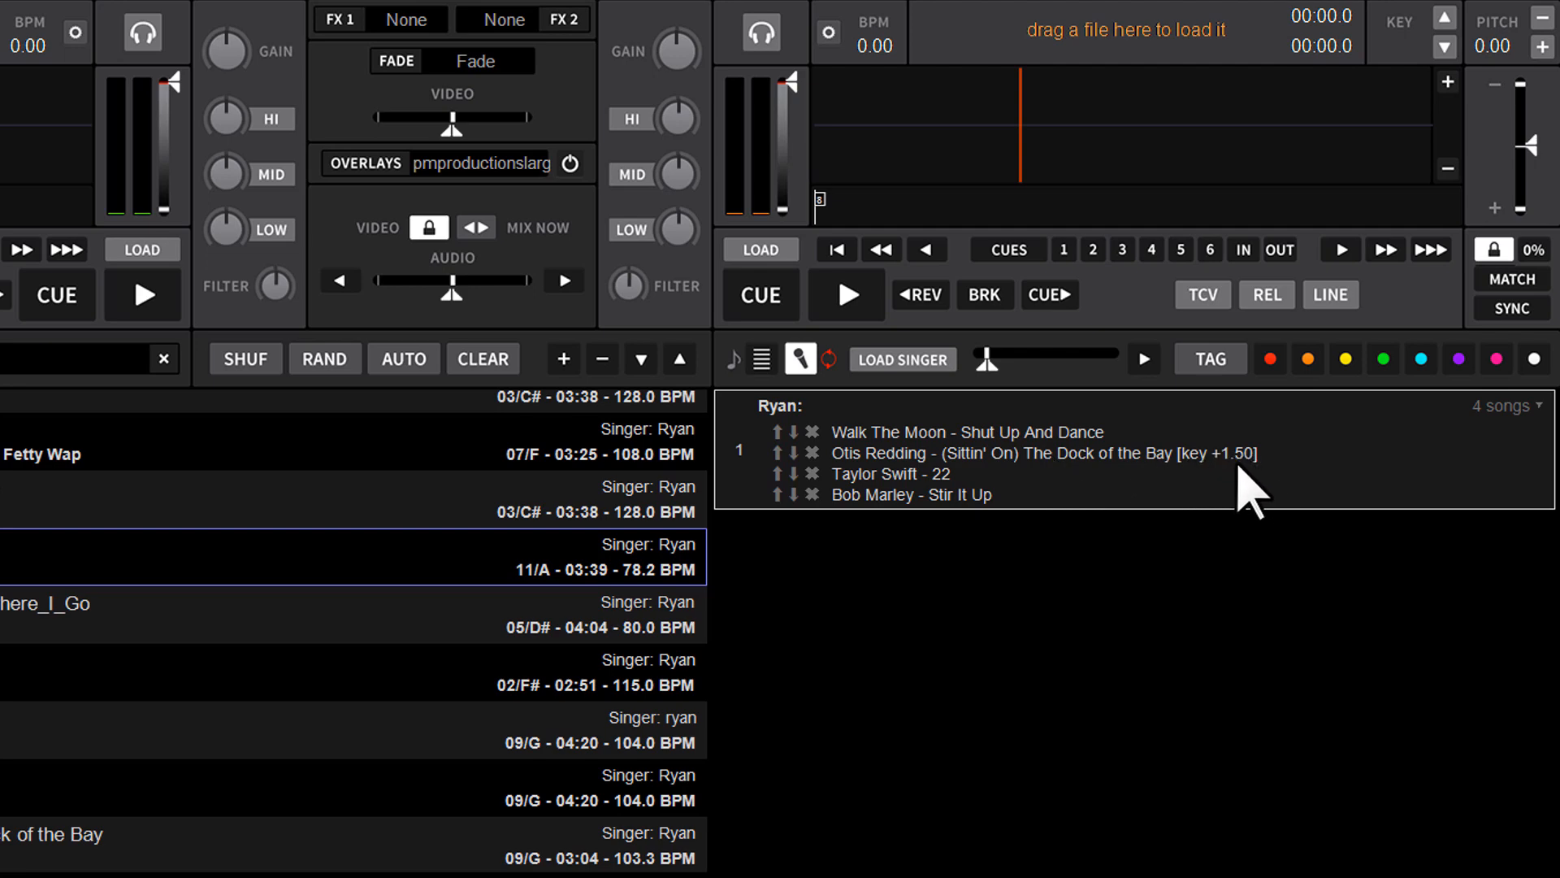
pyautogui.moveTo(1288, 493)
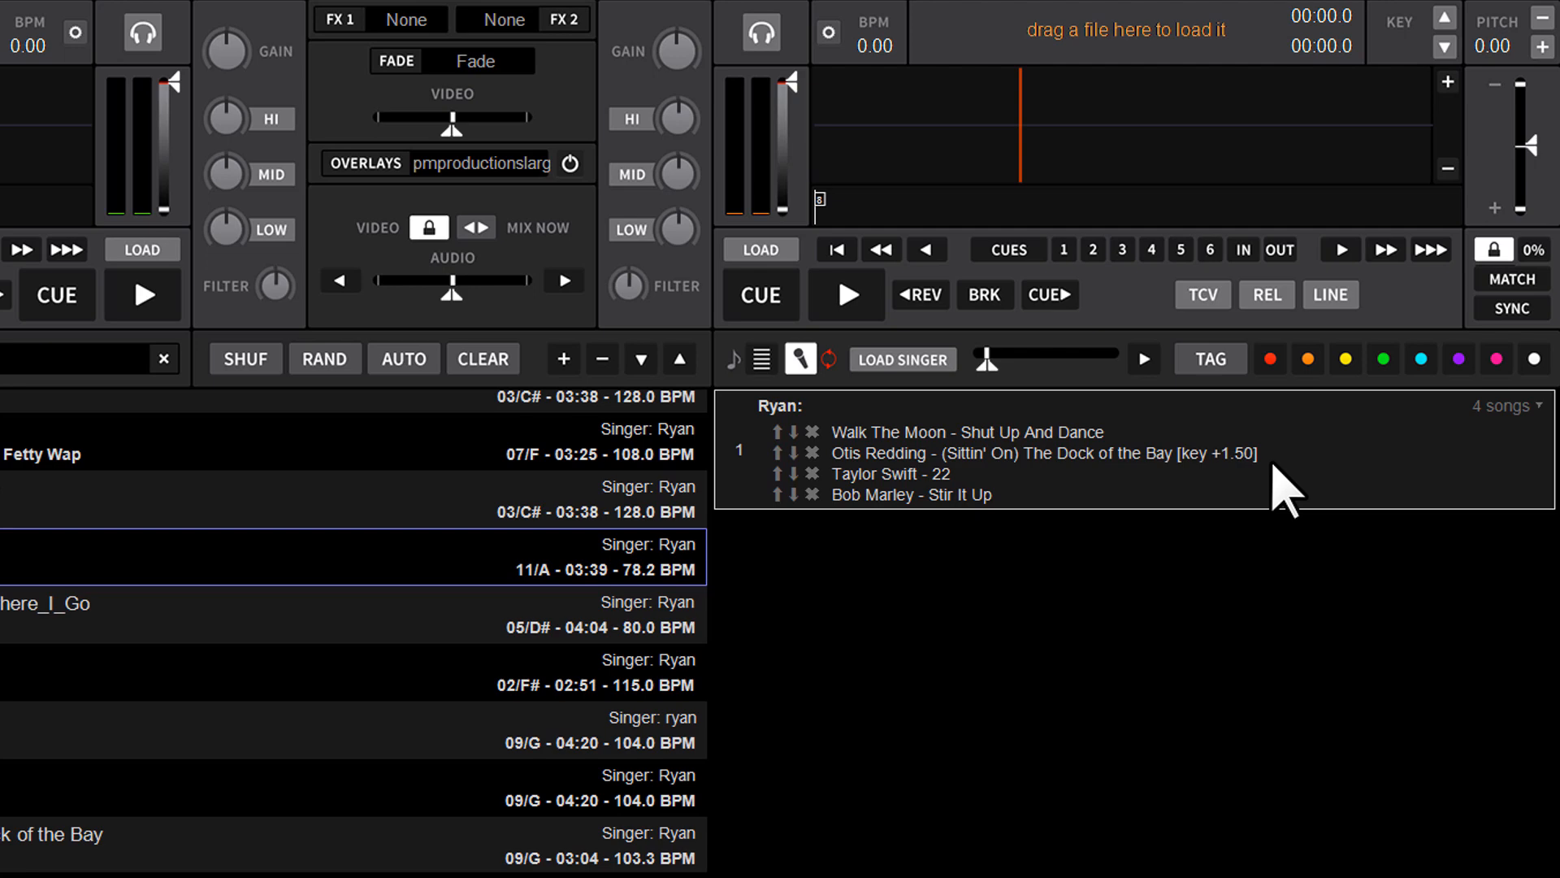
pyautogui.moveTo(1162, 487)
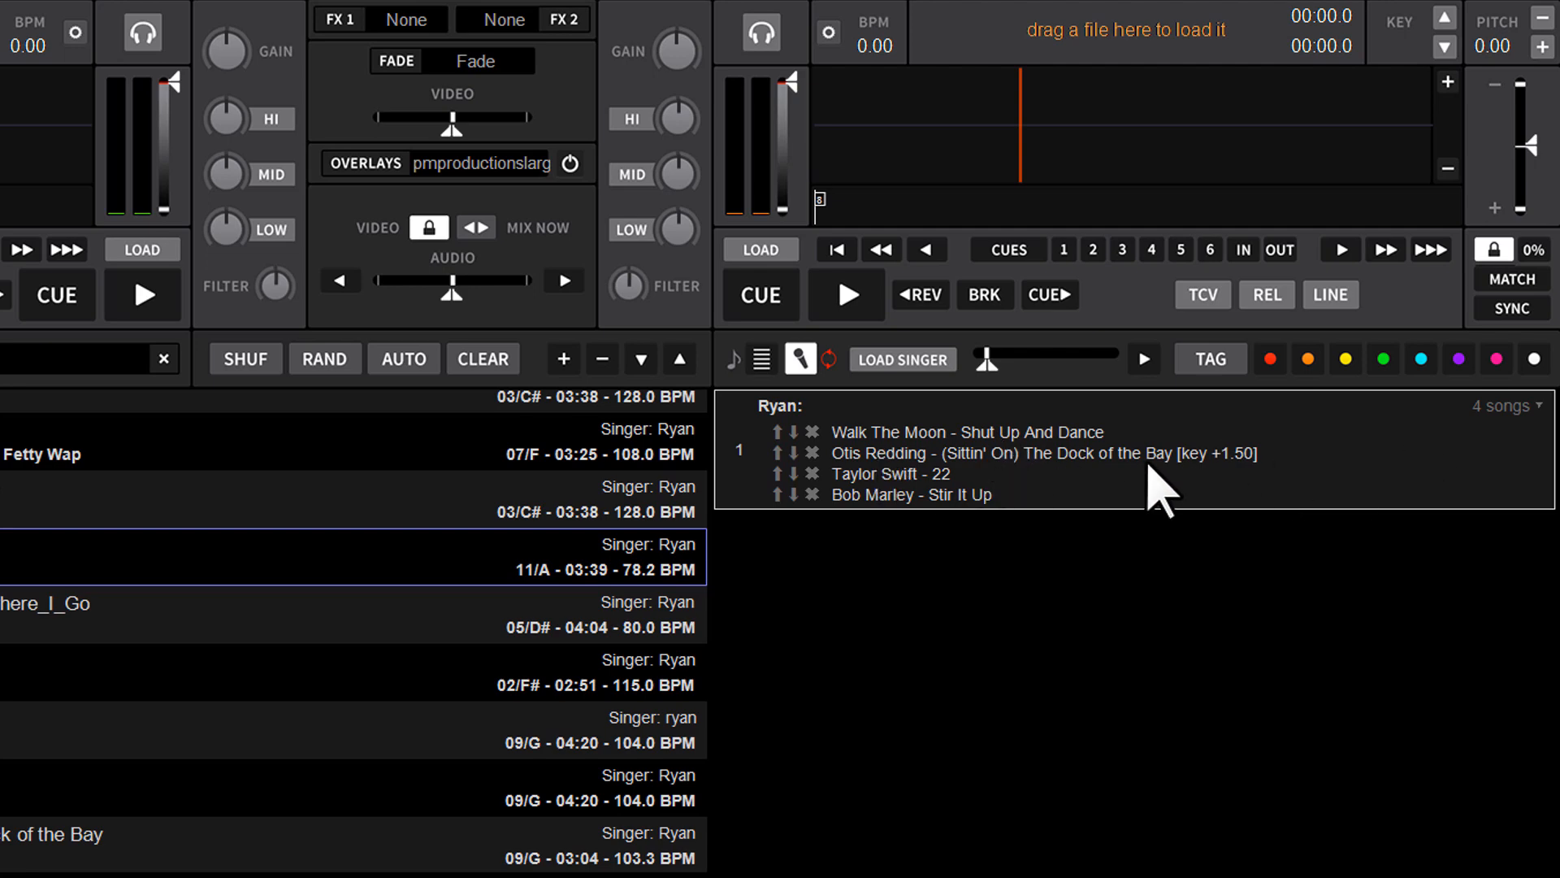
pyautogui.moveTo(1438, 478)
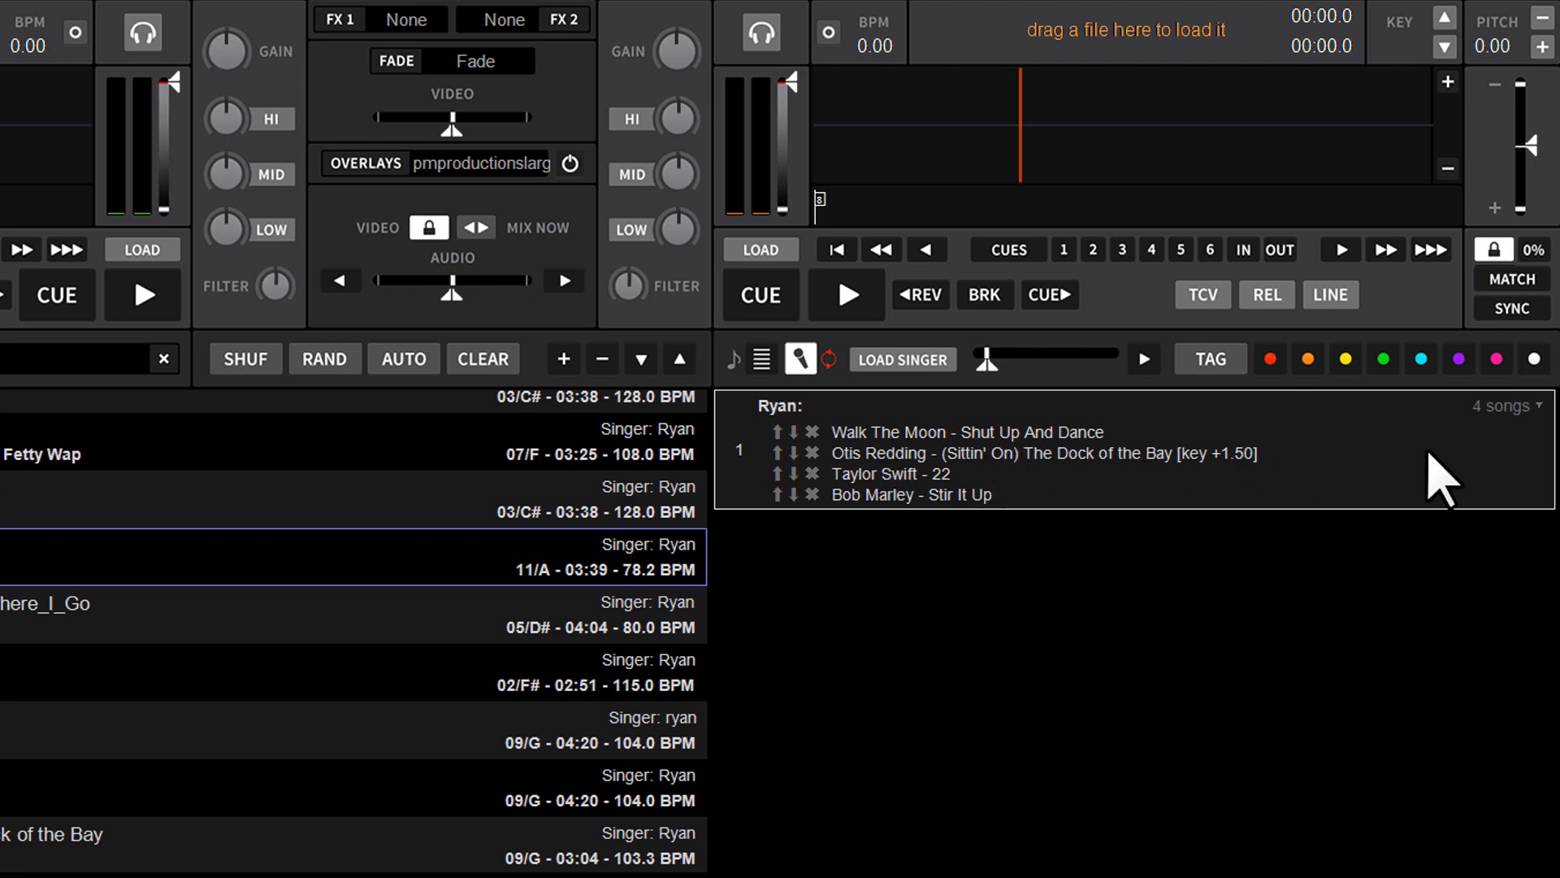
pyautogui.moveTo(844, 465)
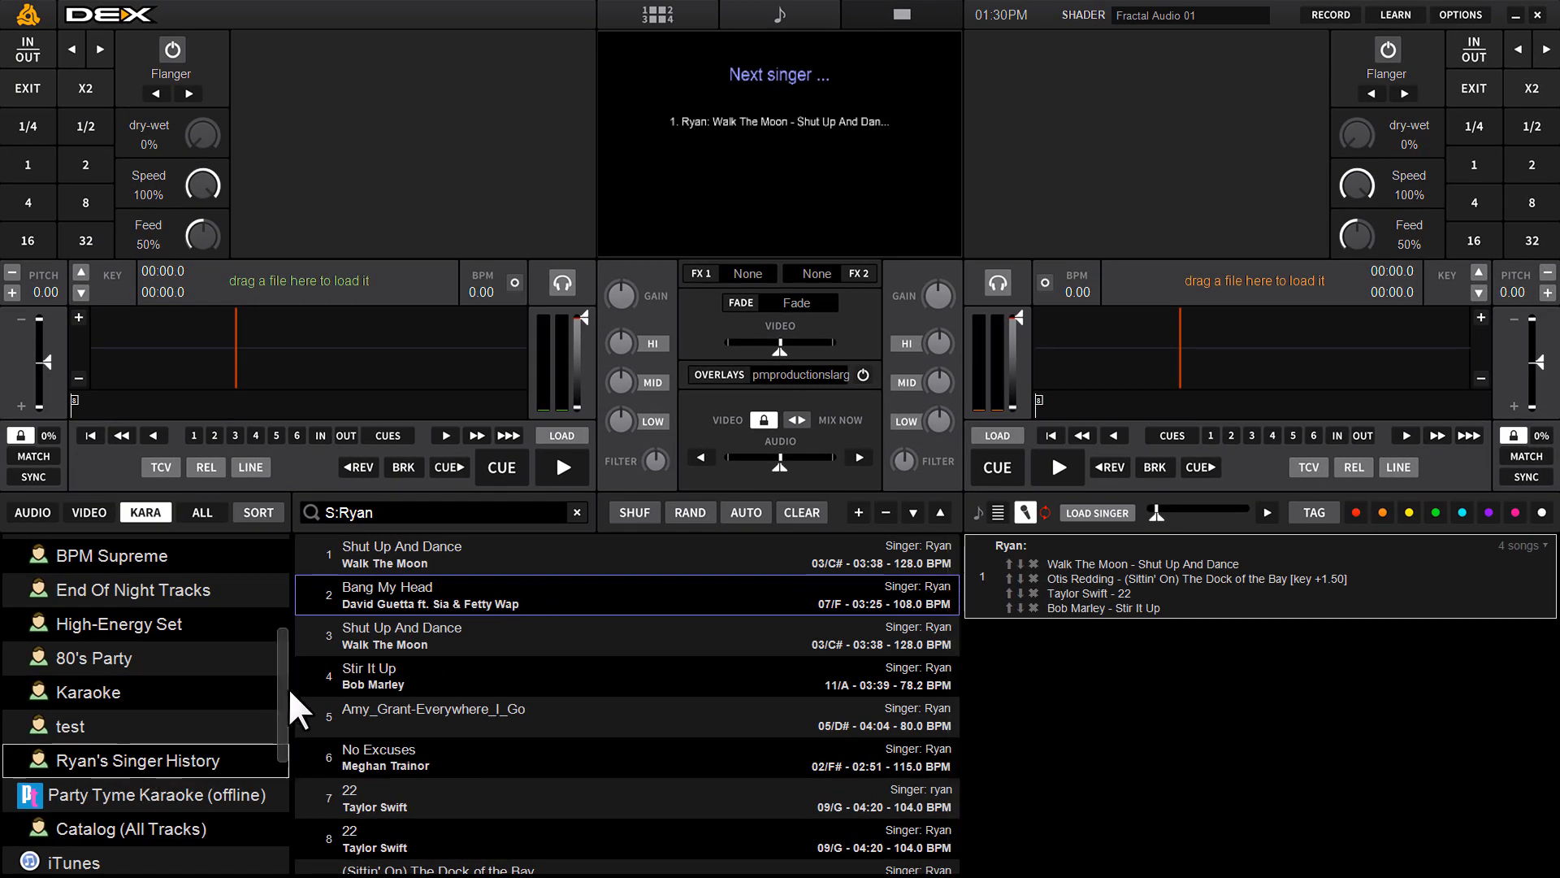
# Scroll through Ryan's song list to locate the Amy Grant track and duplicate 22.
pyautogui.scroll(-3)
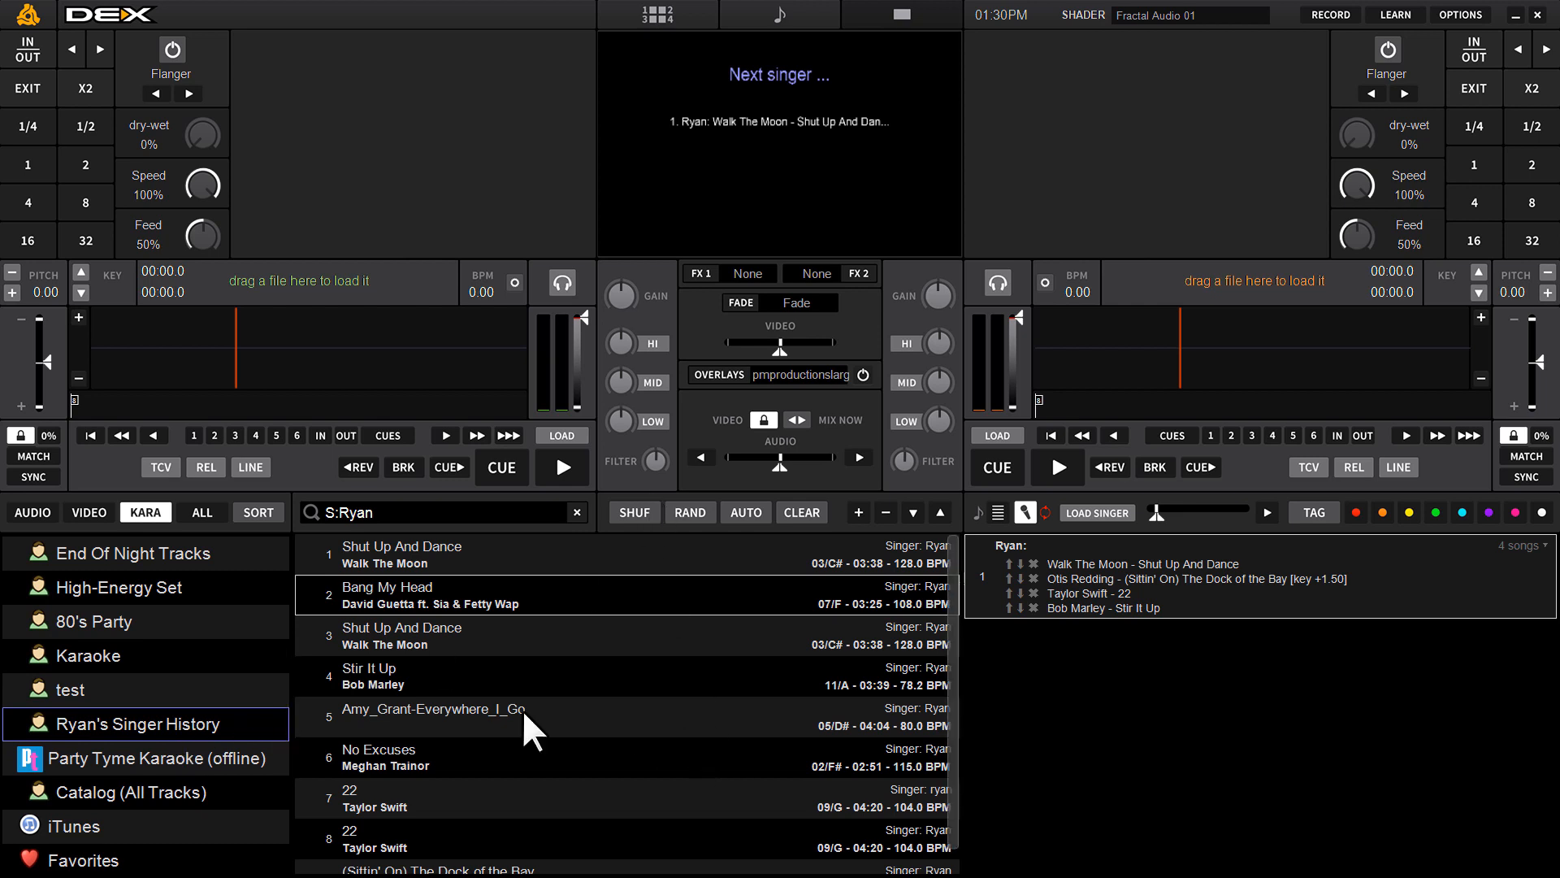
pyautogui.scroll(-3)
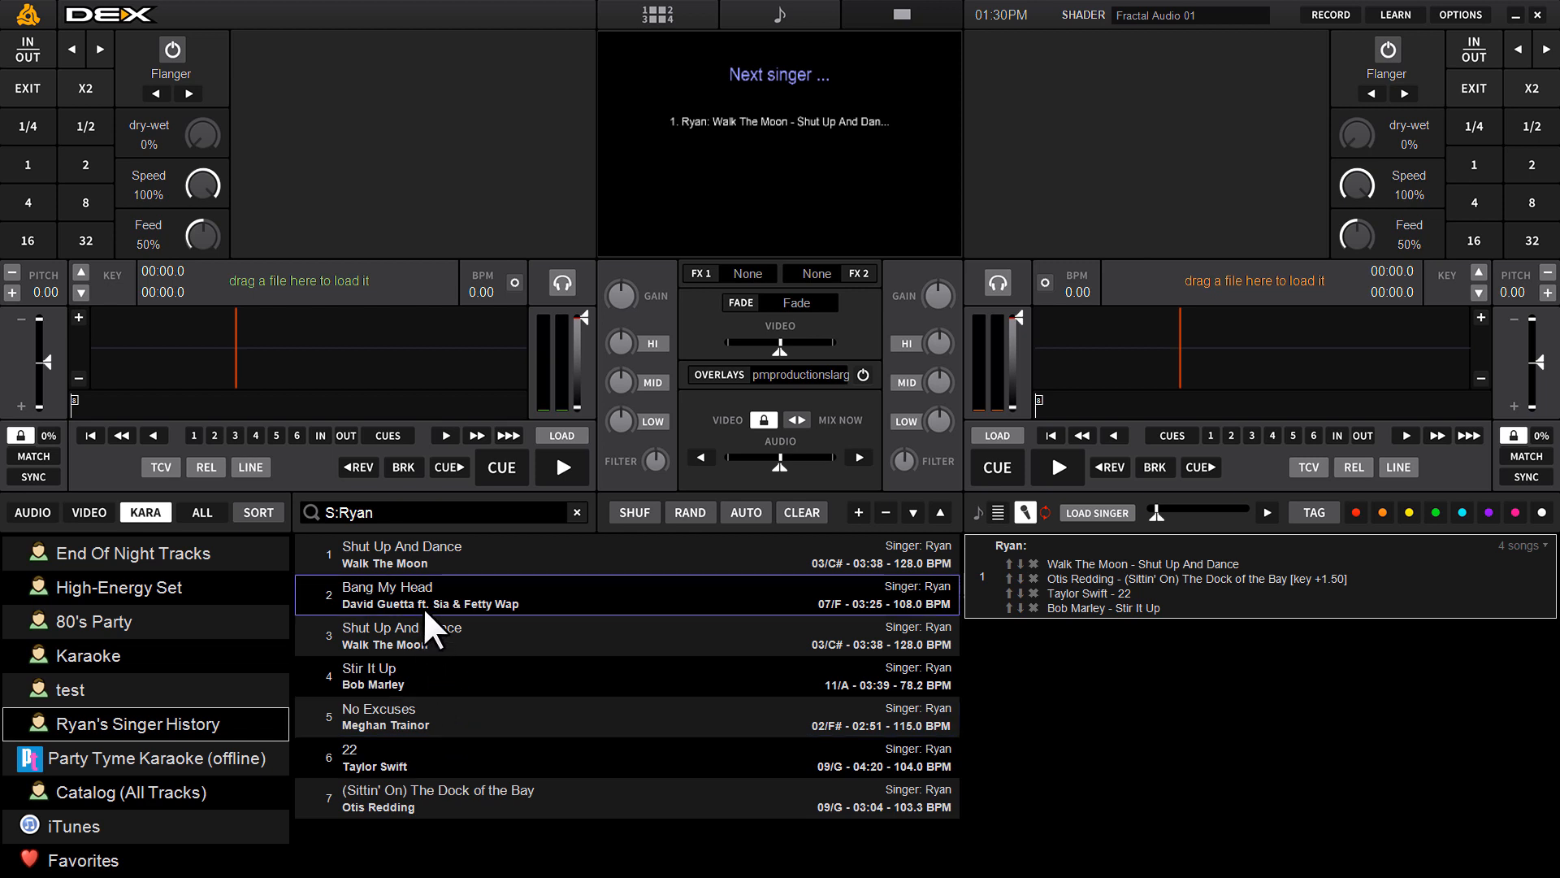
pyautogui.moveTo(435, 642)
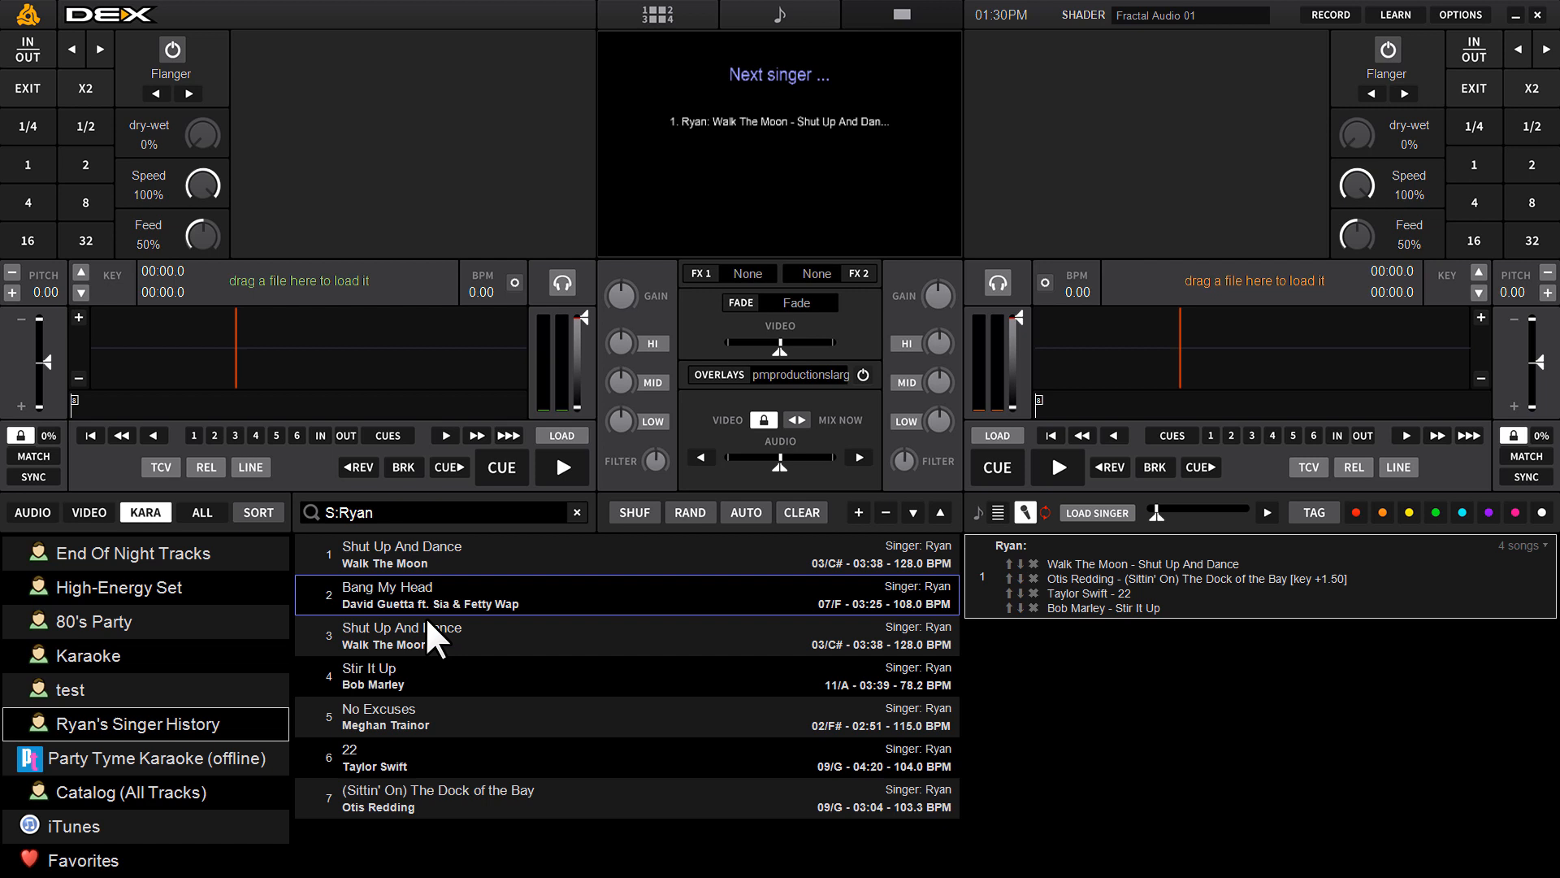
pyautogui.moveTo(453, 671)
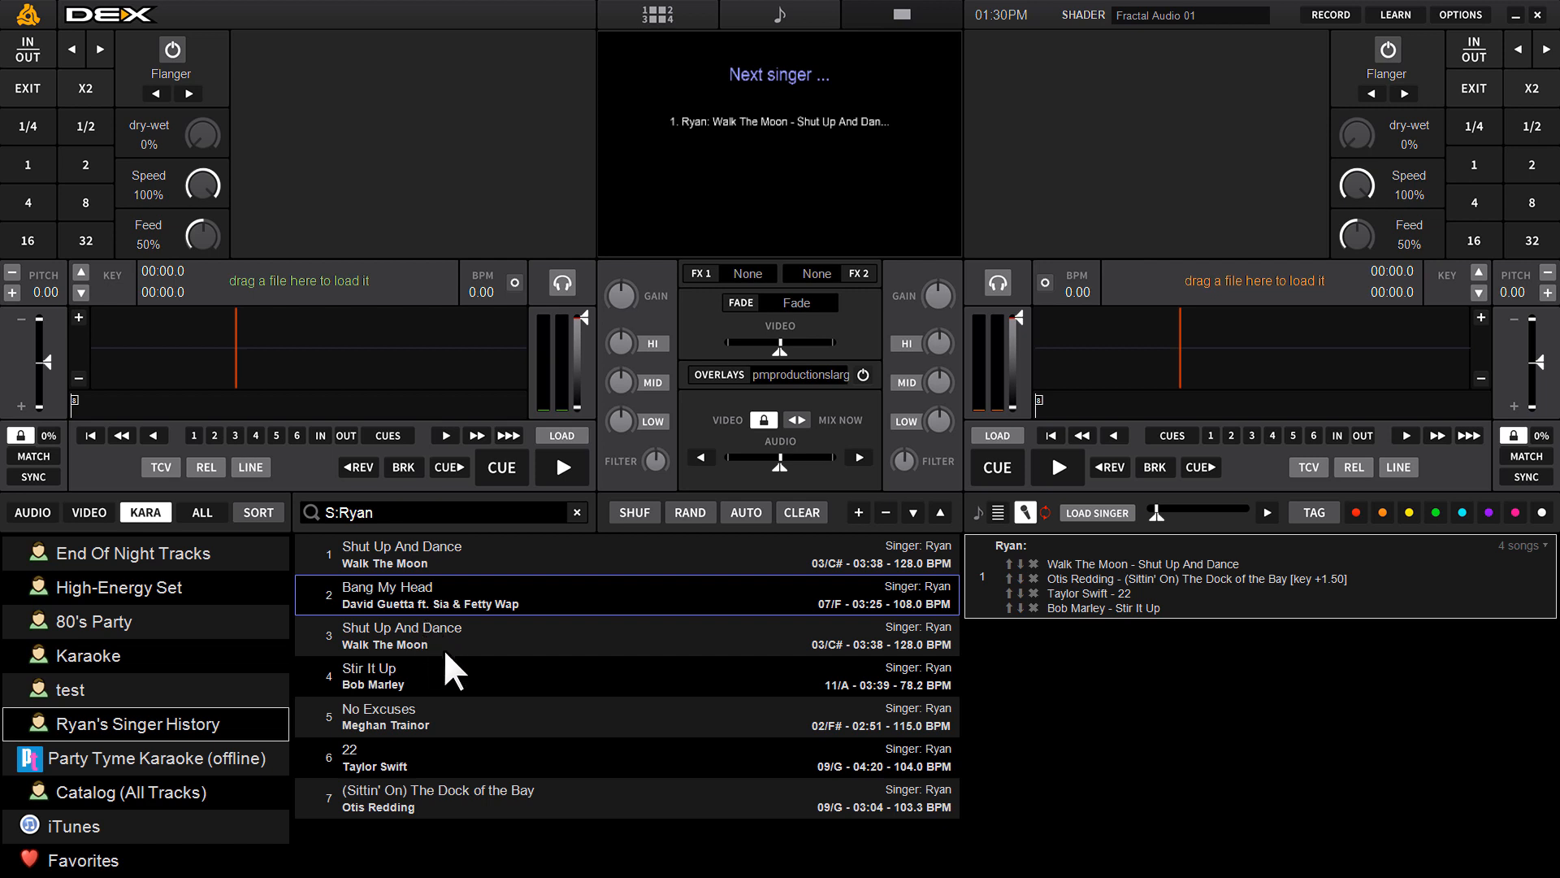
pyautogui.moveTo(478, 613)
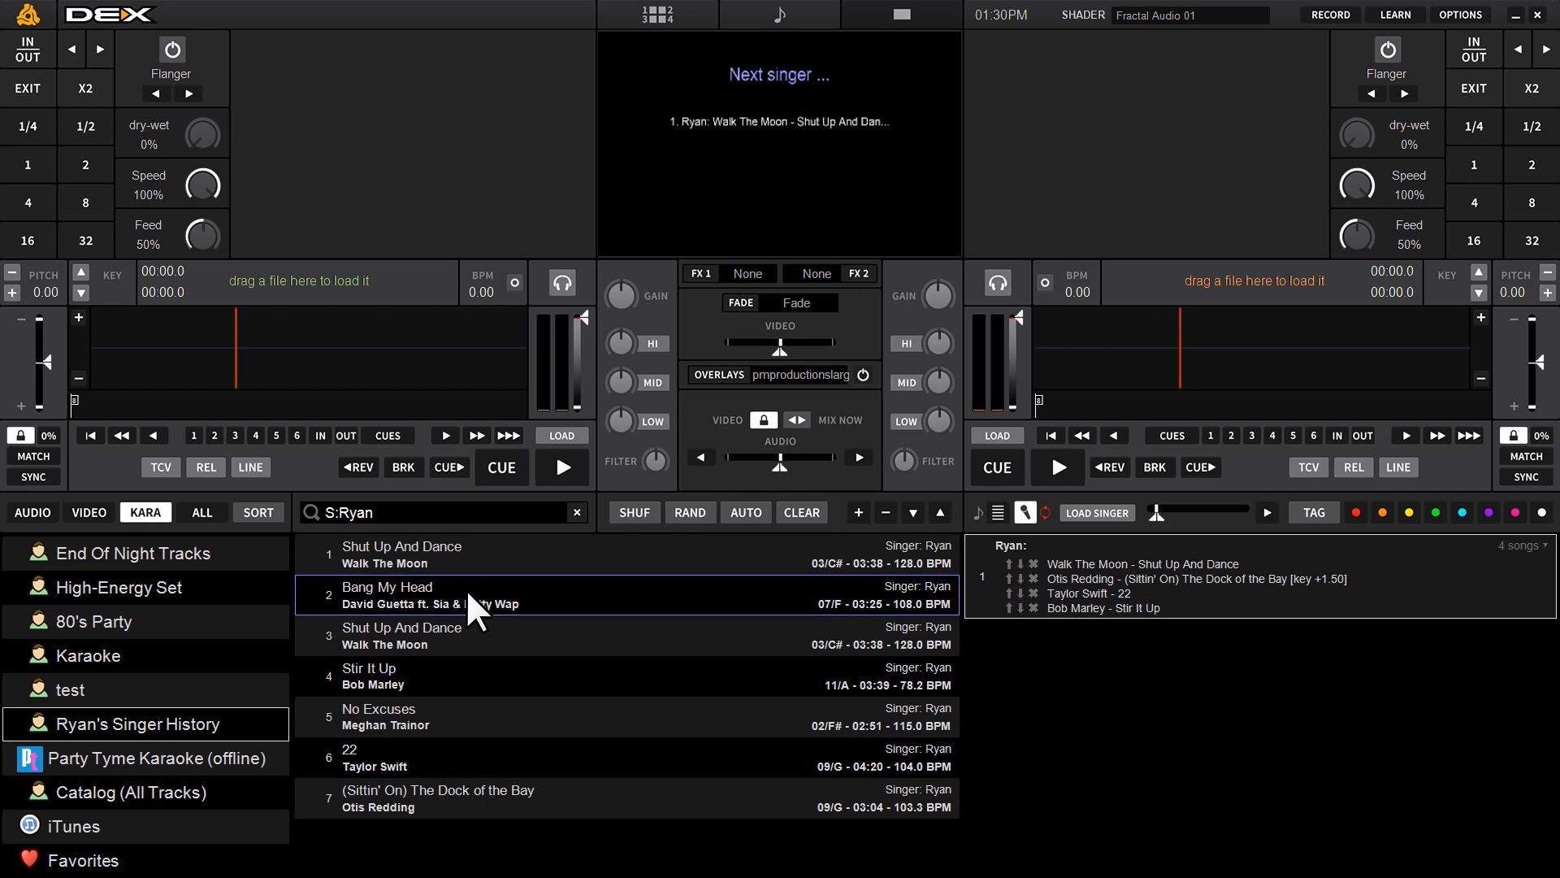
pyautogui.moveTo(538, 637)
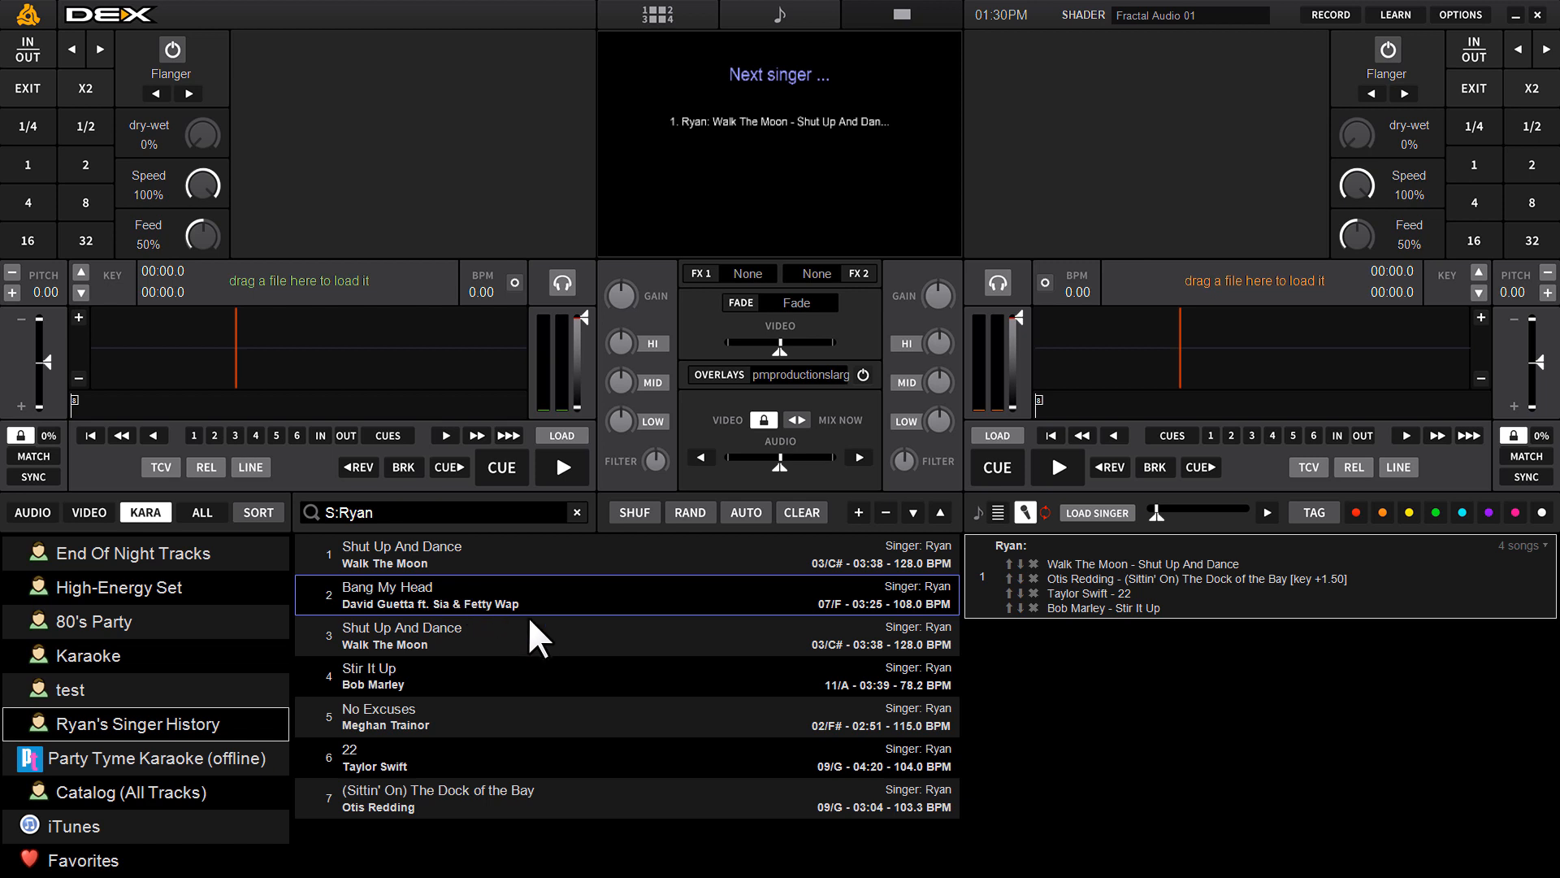